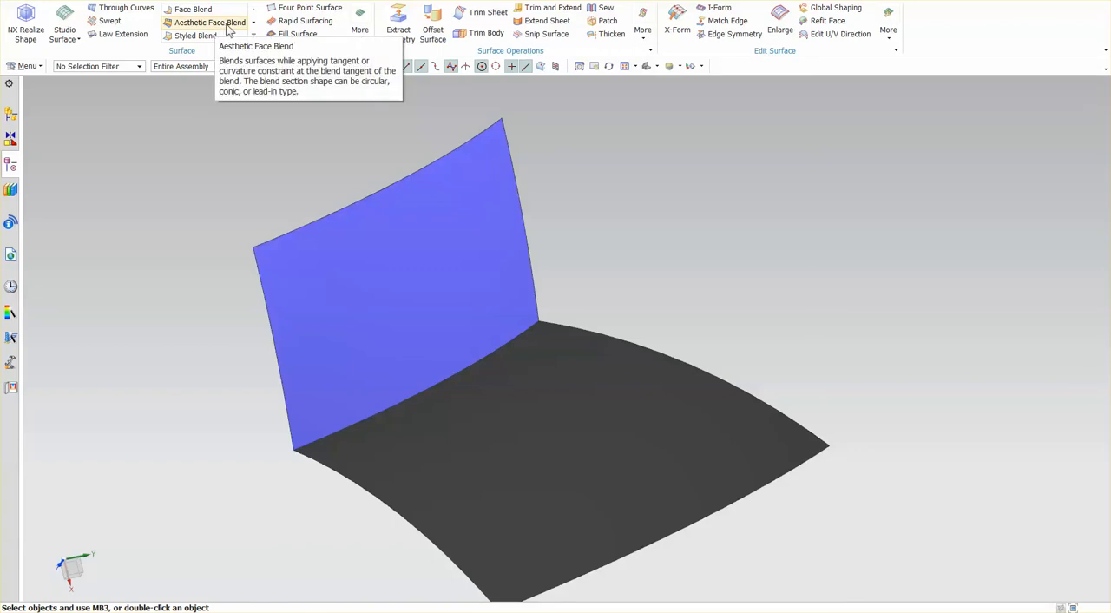
mouse_move(193, 9)
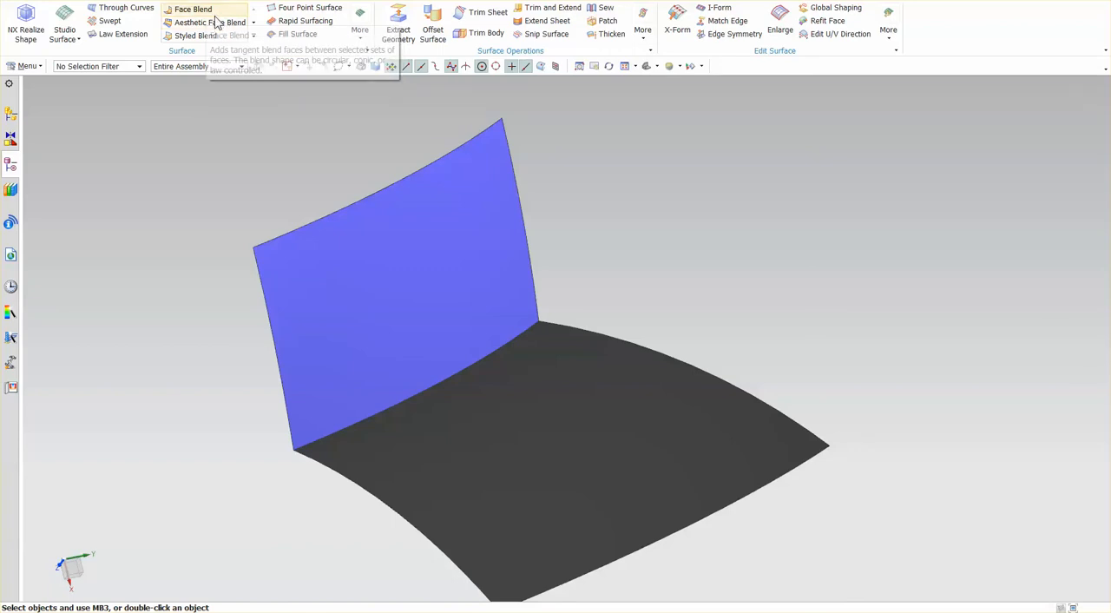
Start the Aesthetic Face Blend command from the Surface group of the ribbon.
left_click(195, 21)
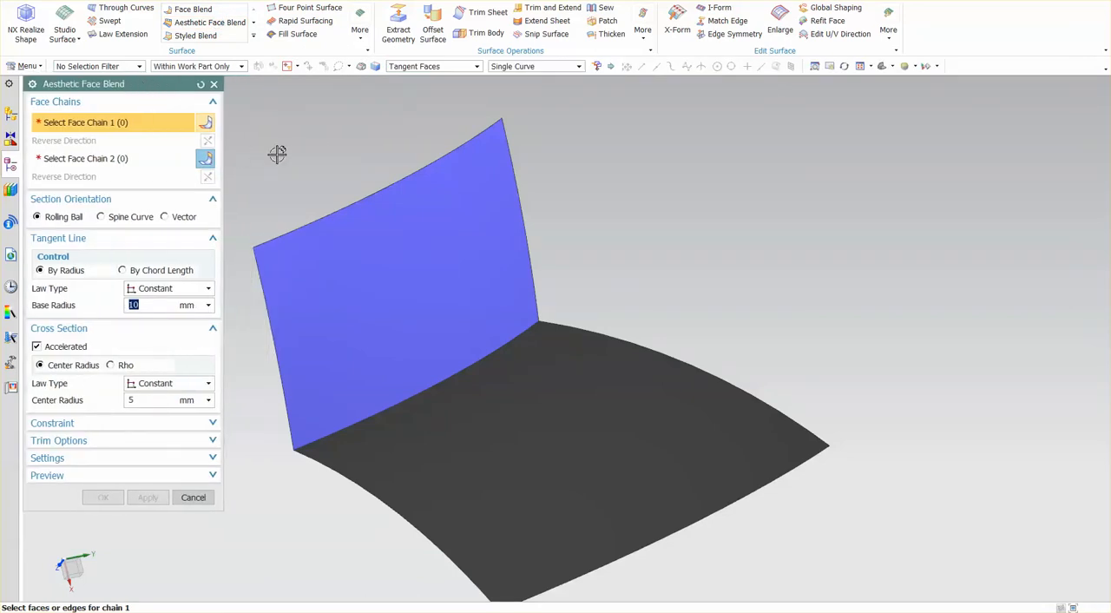
left_click(113, 158)
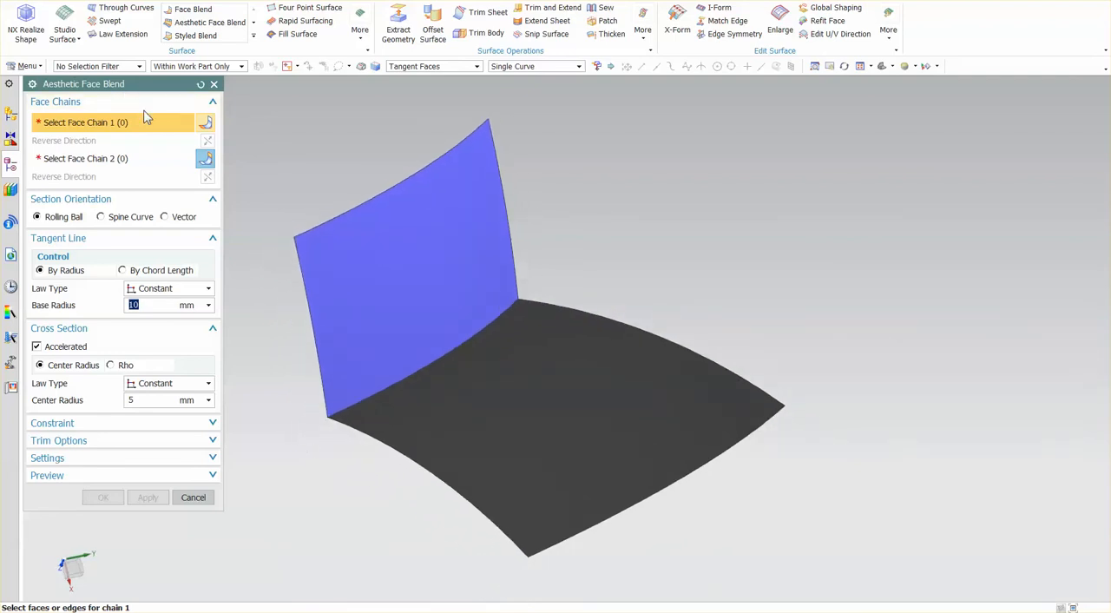
Pick the upright sheet as Face Chain 1, previewing a 10 mm blend along the shared edge.
left_click(369, 252)
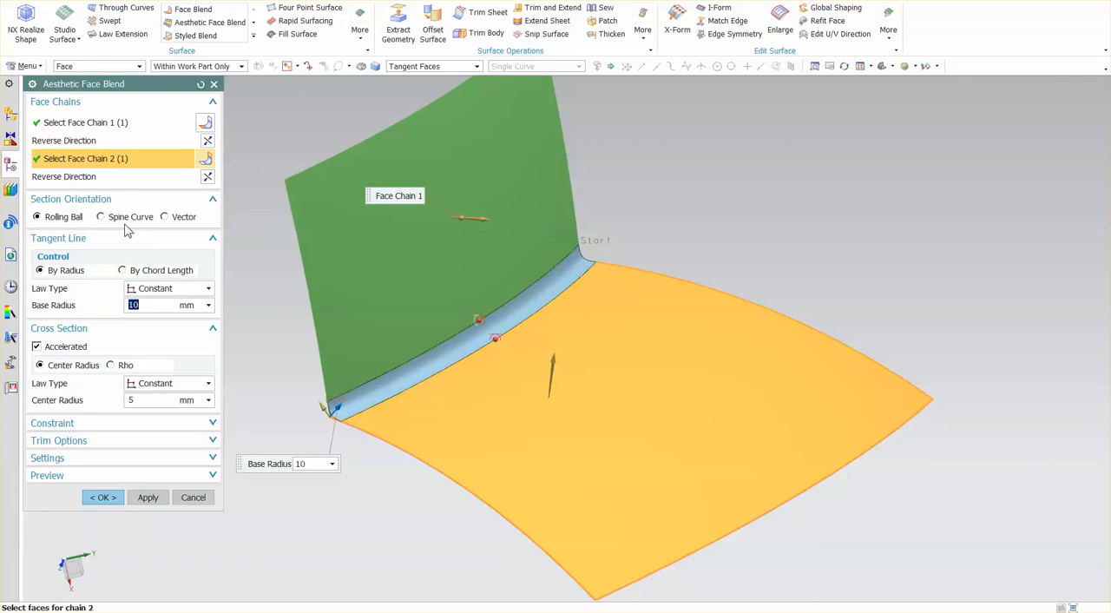
mouse_move(120, 233)
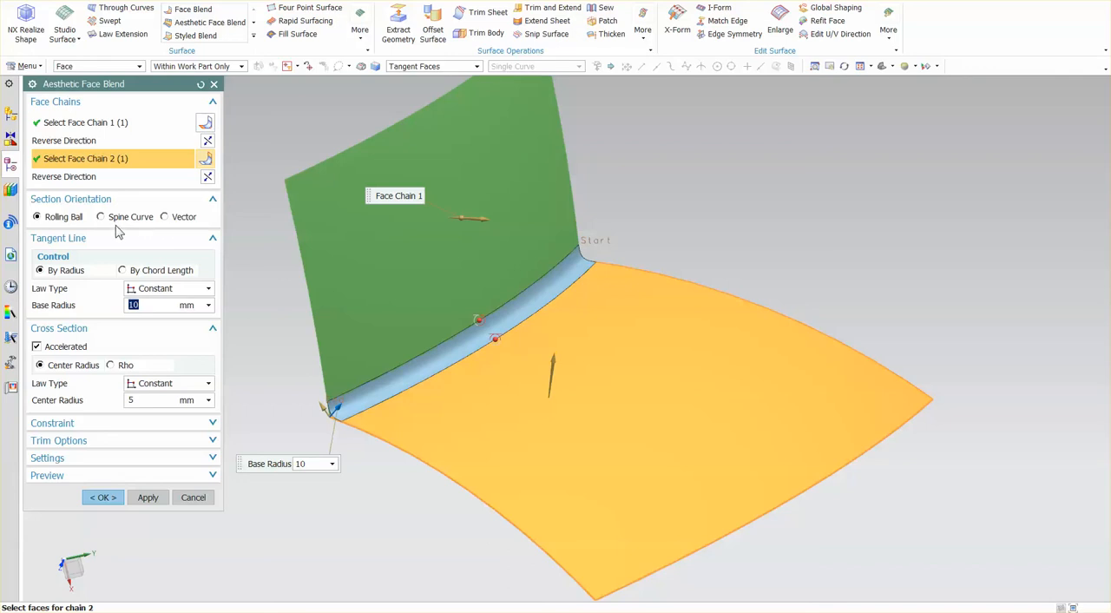
mouse_move(129, 224)
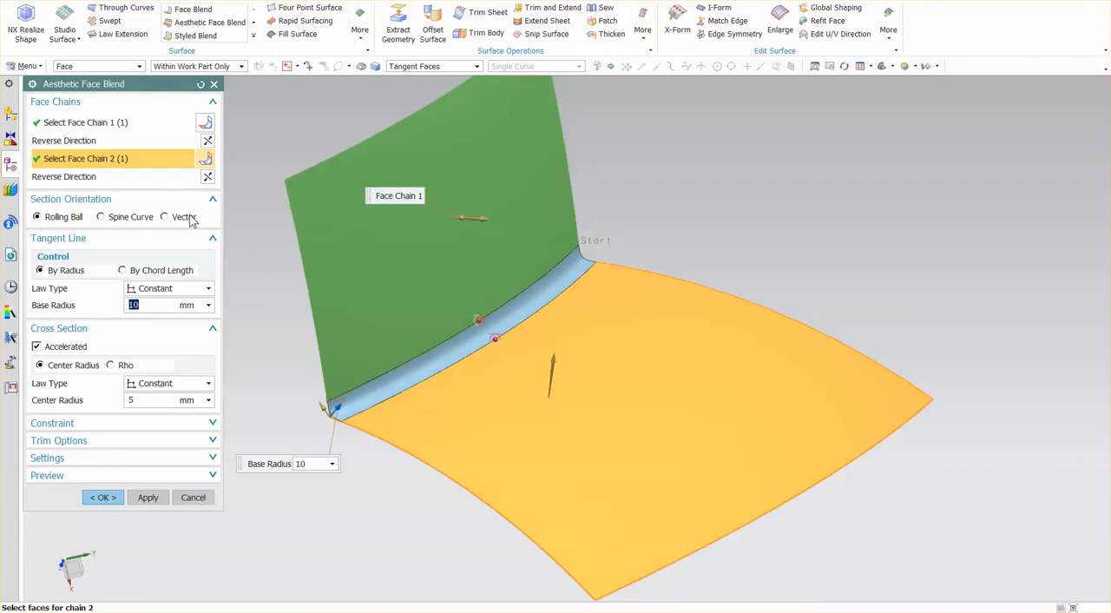
mouse_move(193, 227)
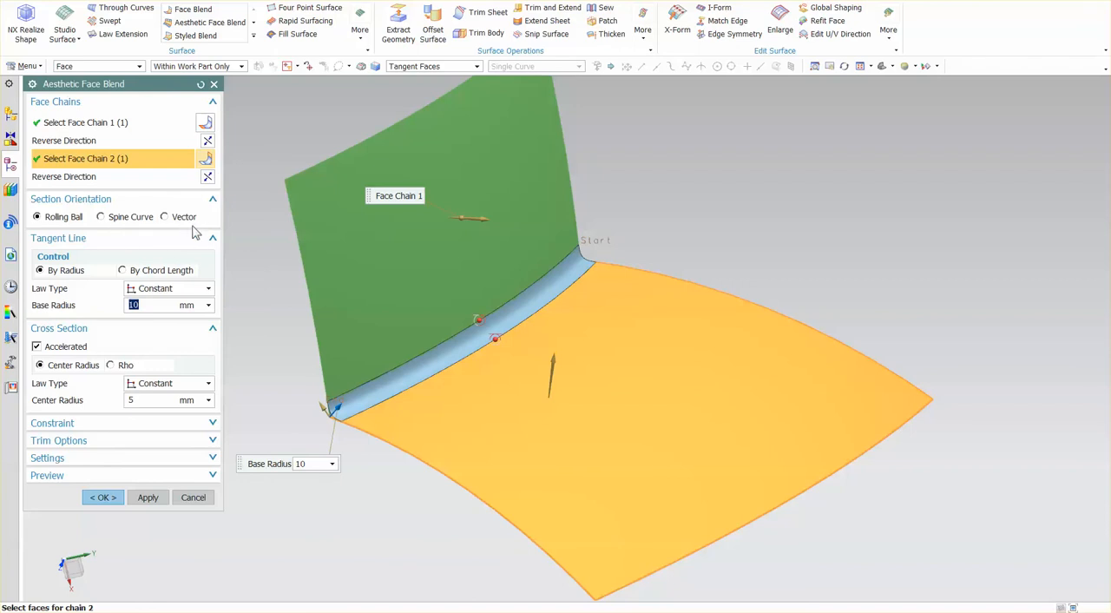
mouse_move(191, 232)
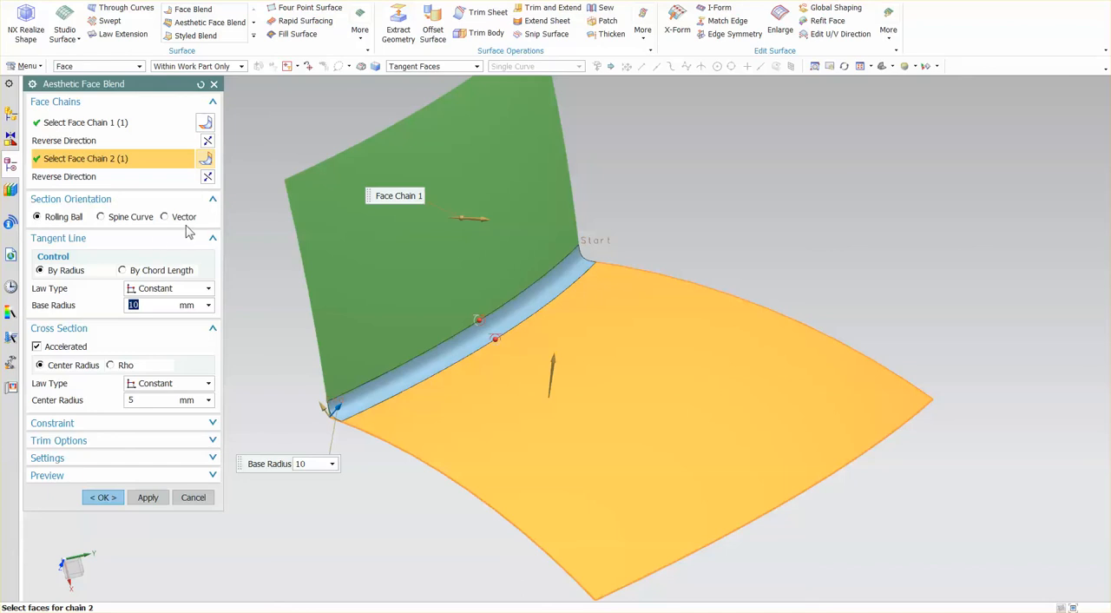
mouse_move(96, 243)
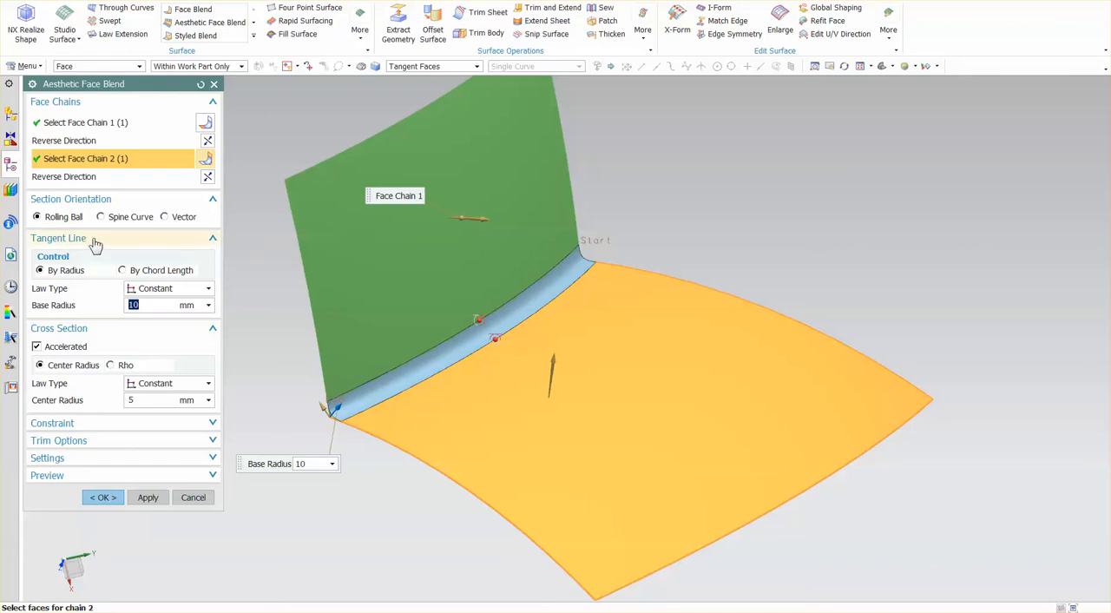
mouse_move(434, 346)
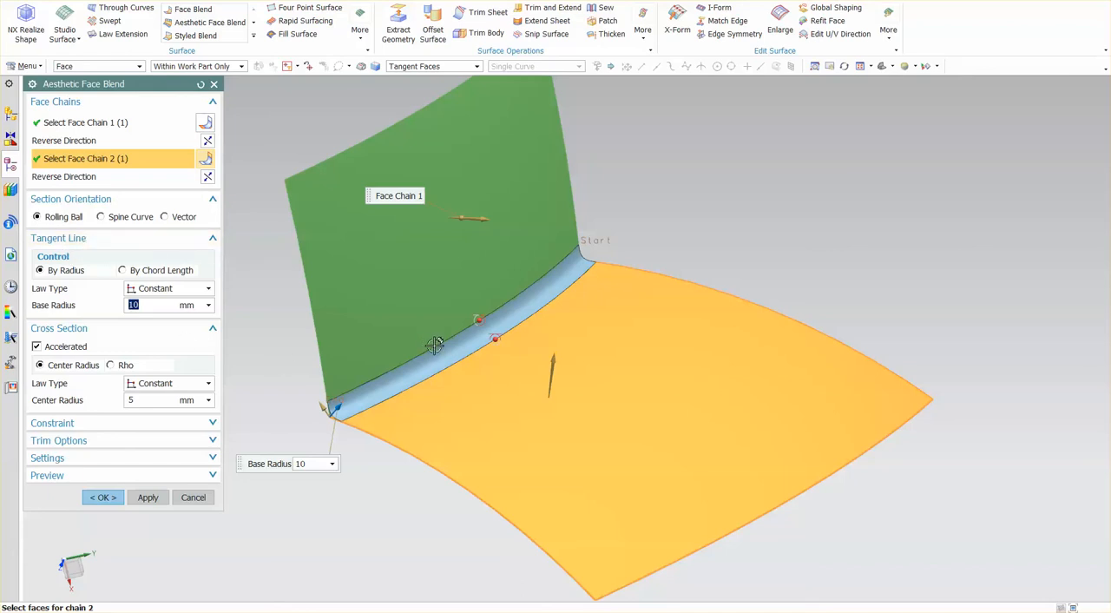
mouse_move(327, 317)
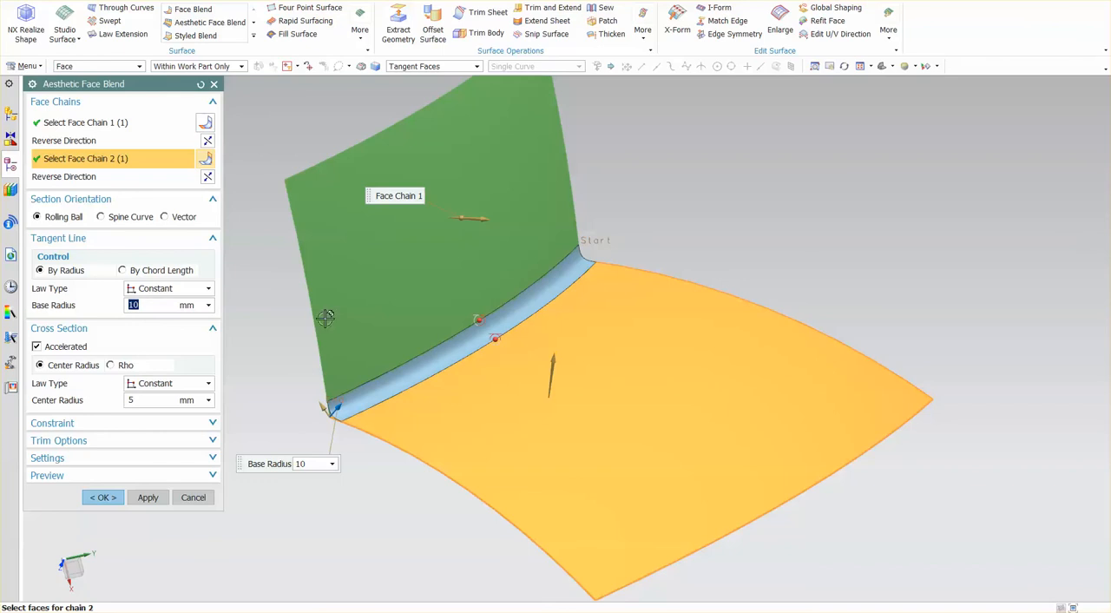
mouse_move(156, 277)
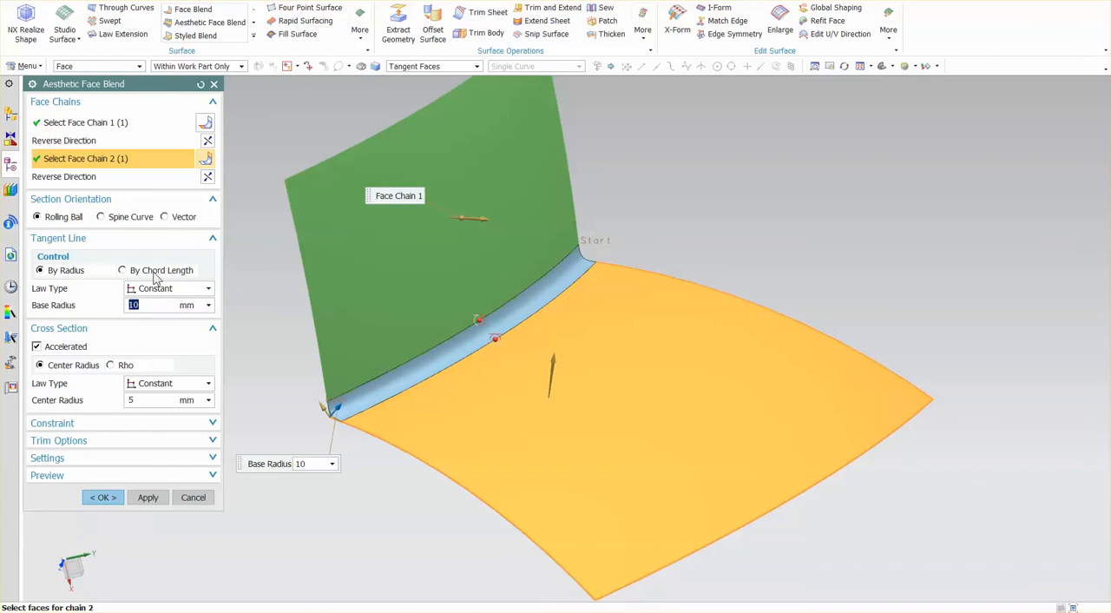
mouse_move(108, 276)
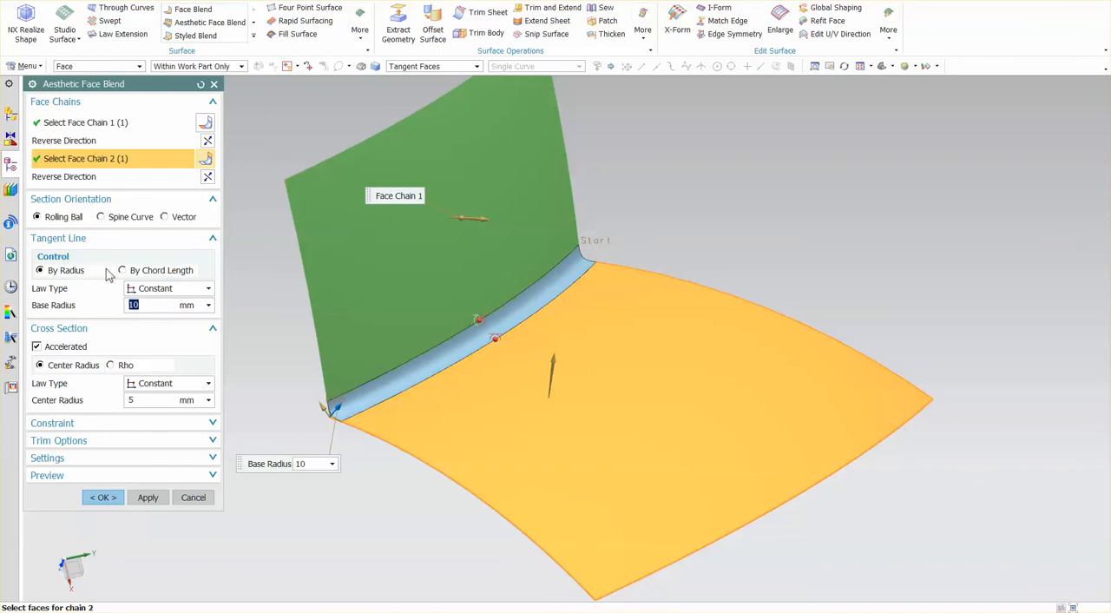
mouse_move(281, 392)
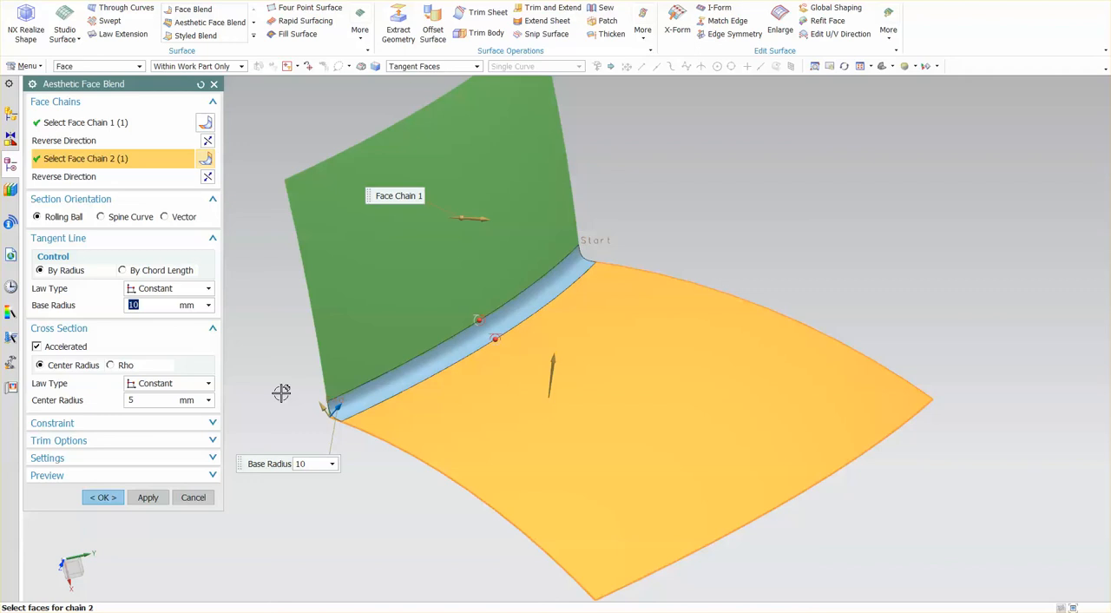
mouse_move(264, 417)
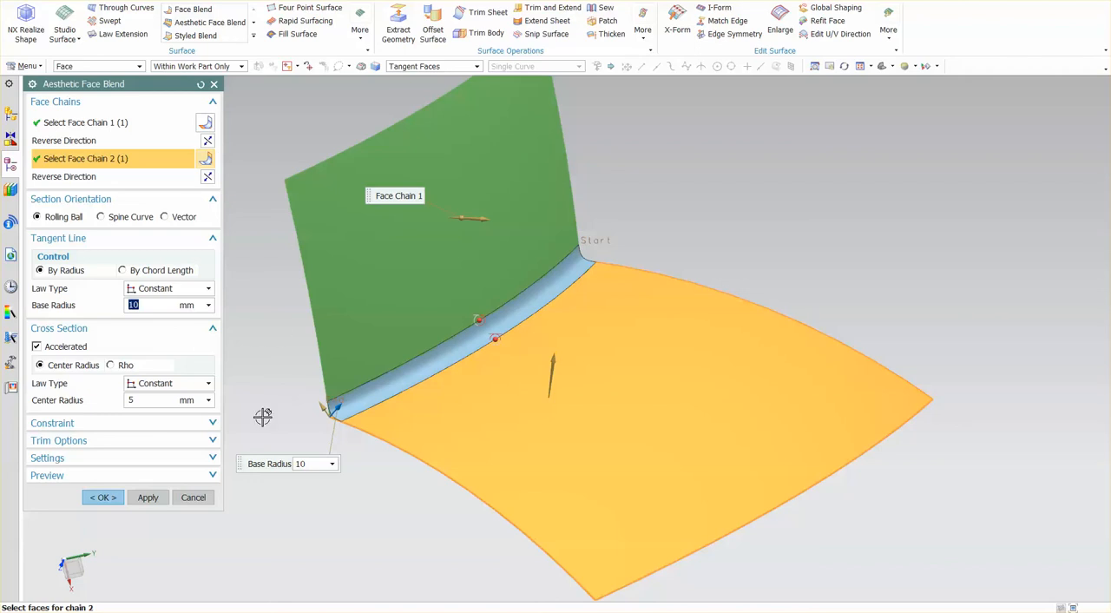
mouse_move(601, 241)
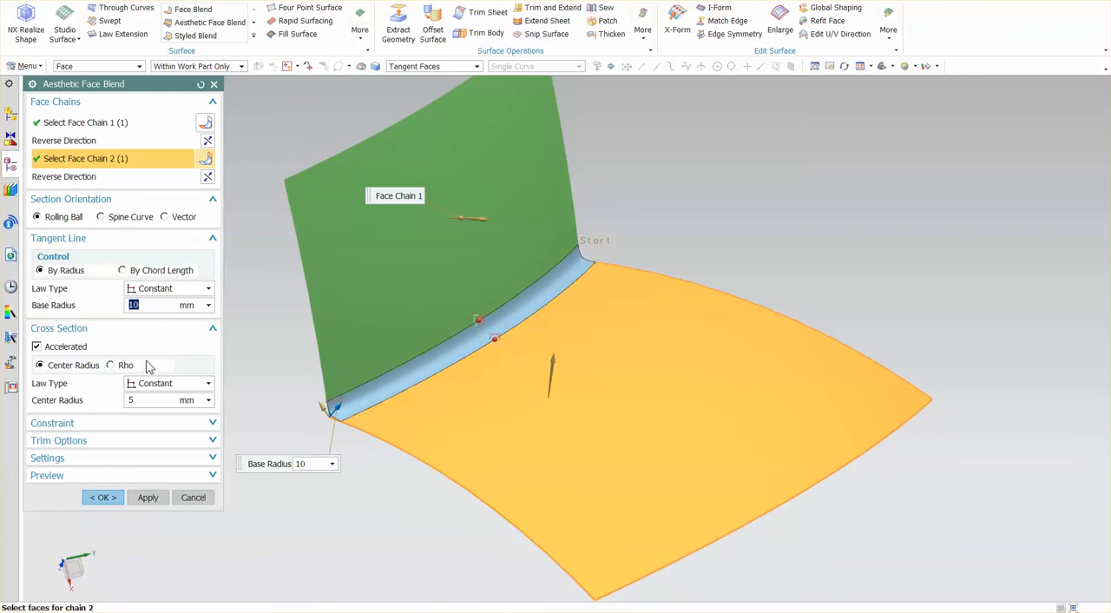
Control the tangent line by chord length with centre radius 25 and switch the cross section to rho.
left_click(122, 271)
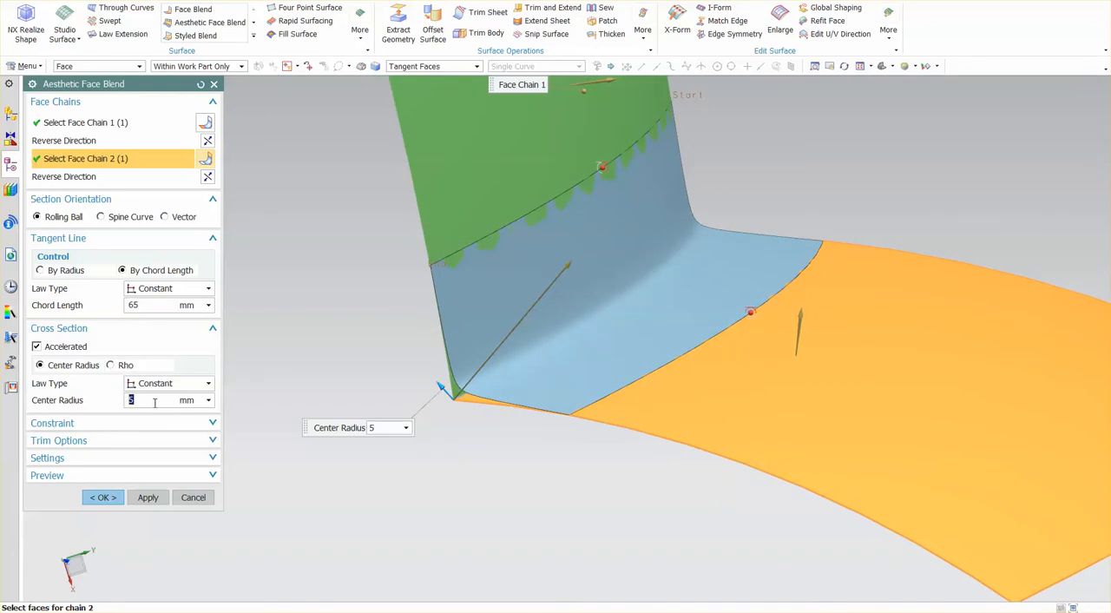
type("25")
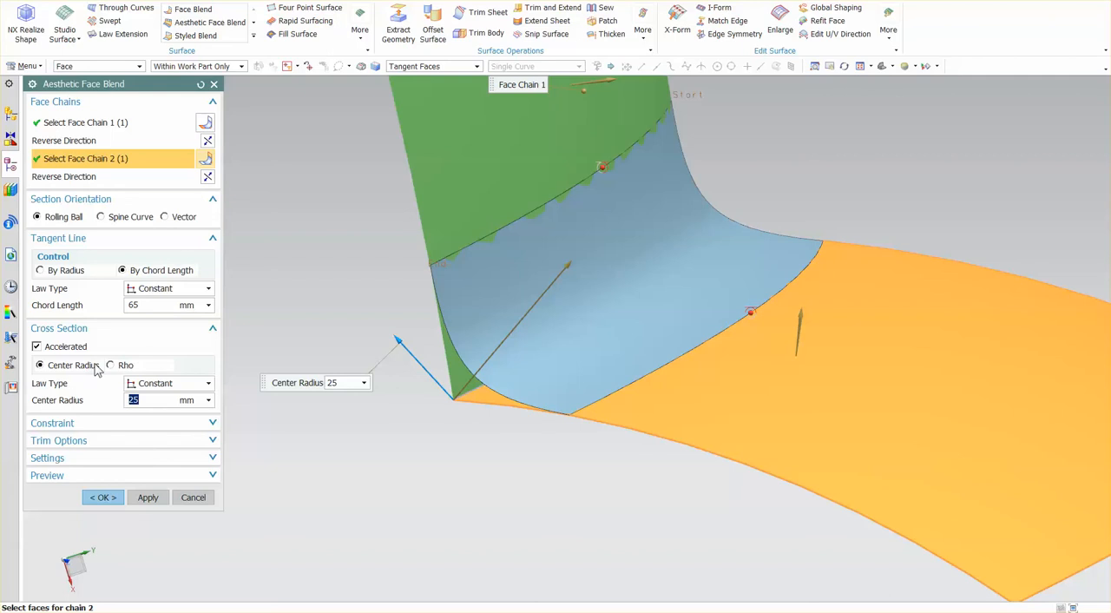
left_click(112, 365)
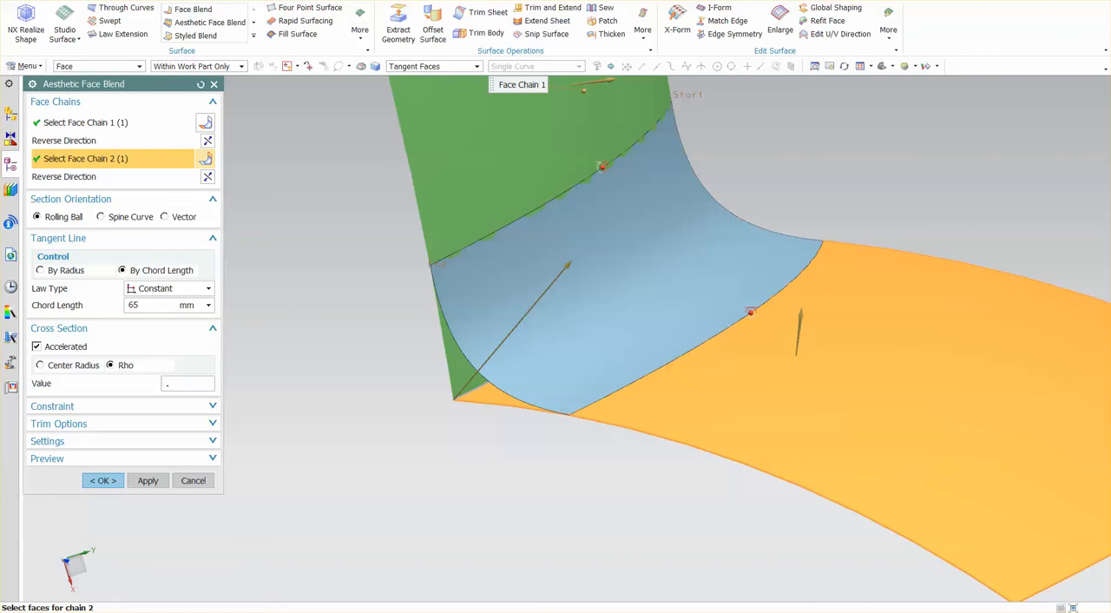
Set rho to 0.7 and try linear and cubic chord-length laws before choosing multi-transition.
left_click(188, 382)
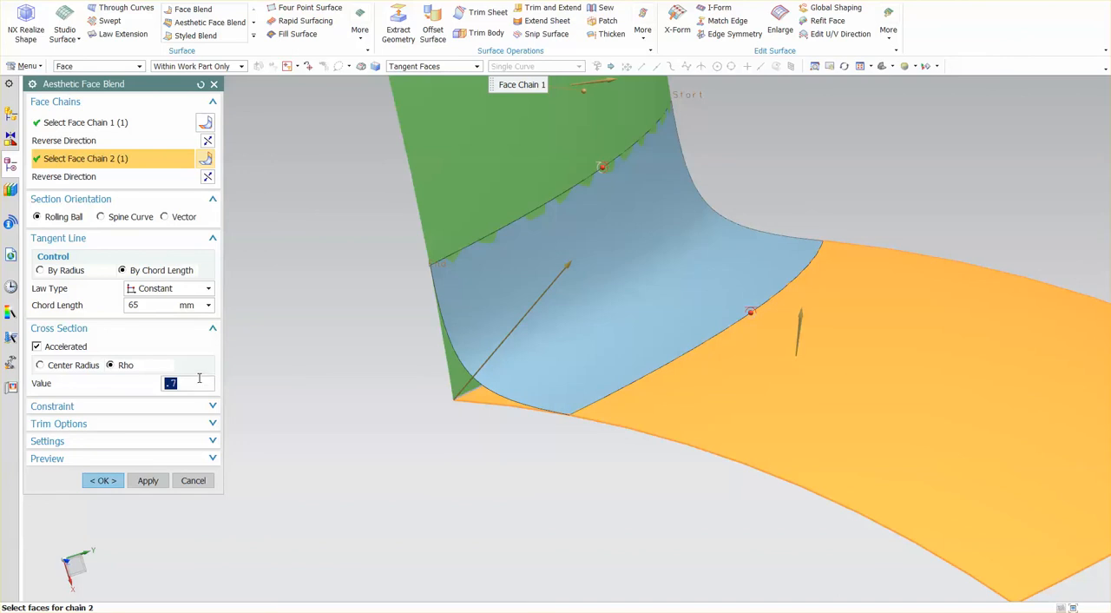
mouse_move(658, 288)
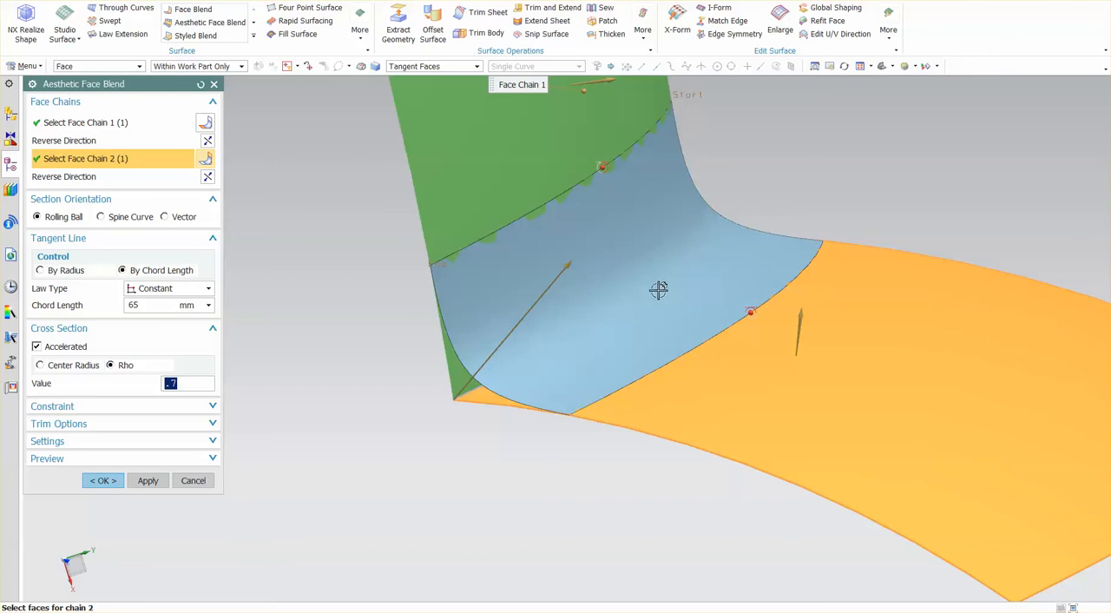
mouse_move(334, 452)
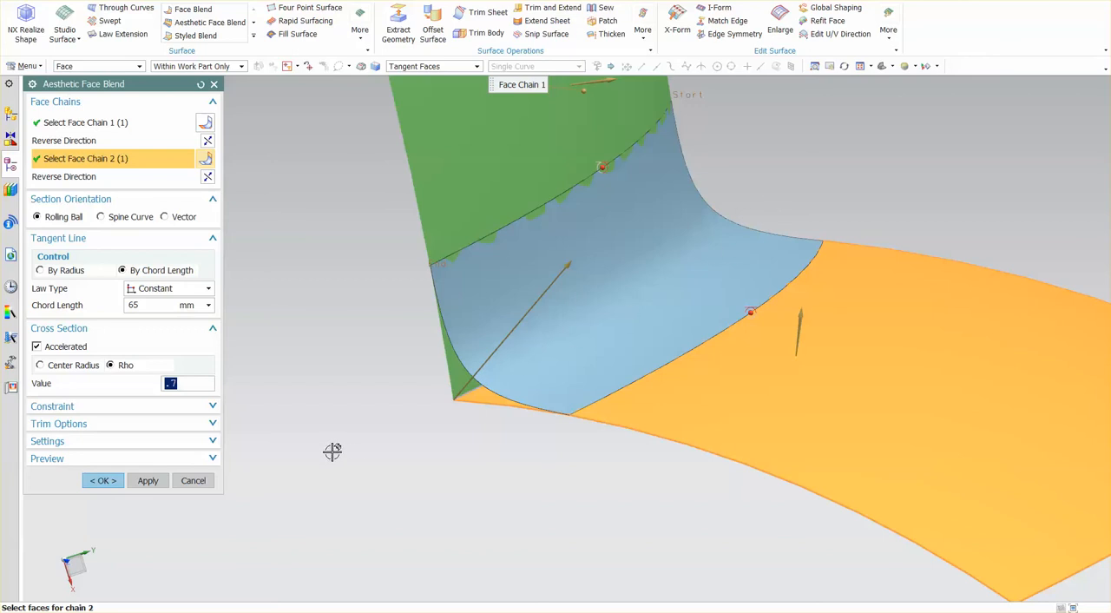
mouse_move(309, 444)
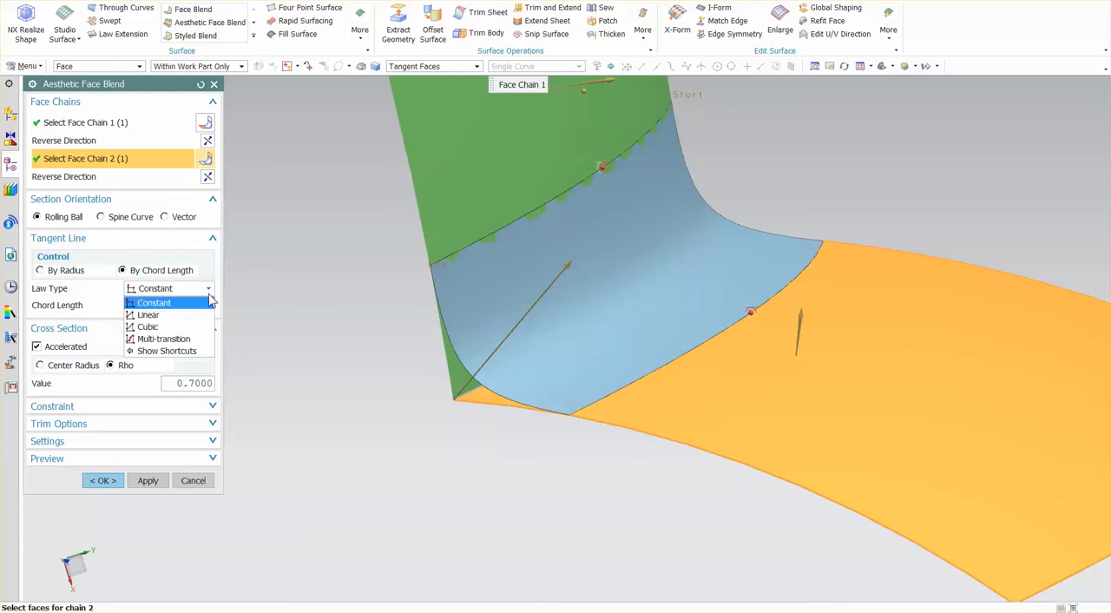
left_click(147, 314)
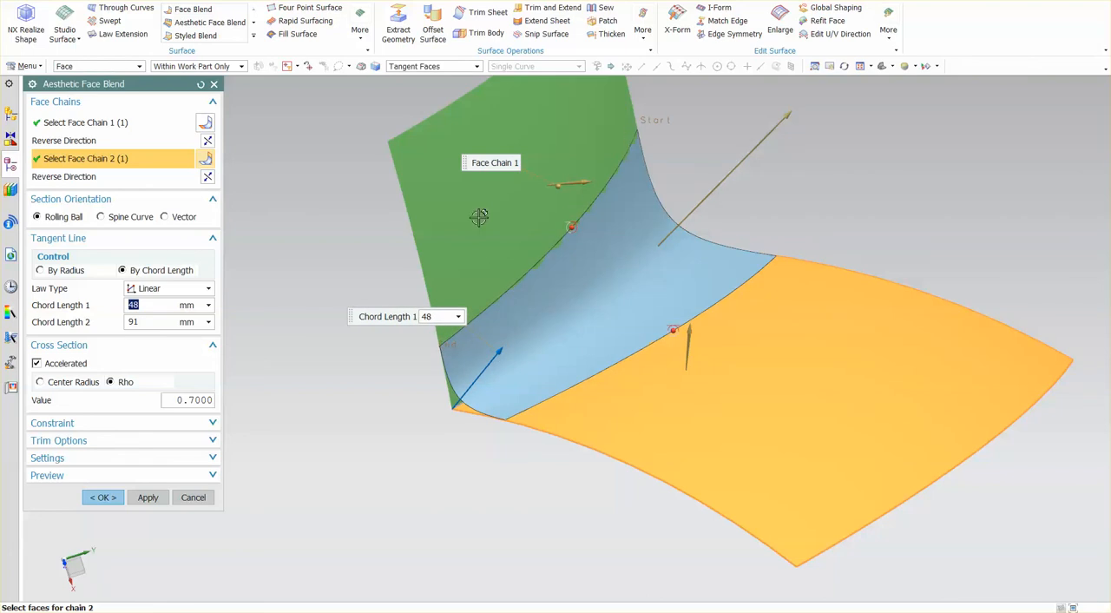
left_click(206, 288)
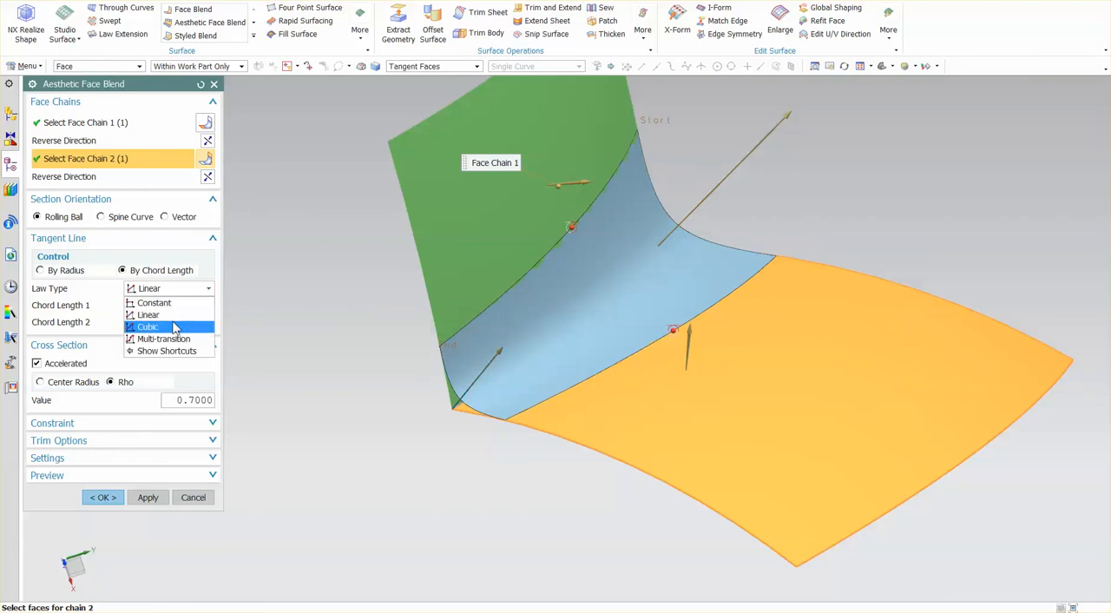
left_click(148, 326)
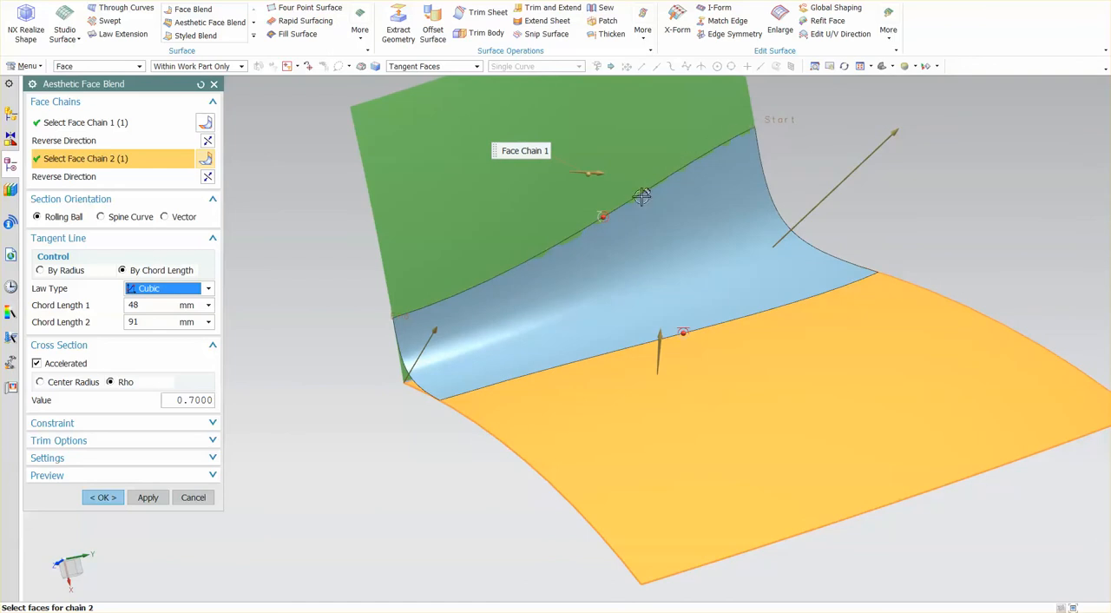
left_click(209, 288)
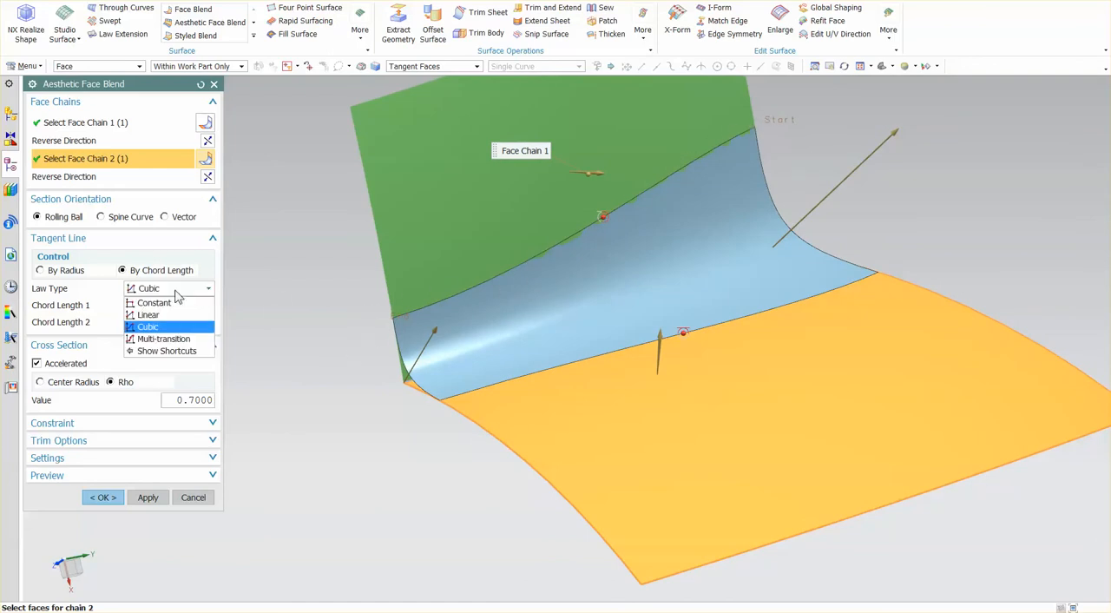
left_click(148, 314)
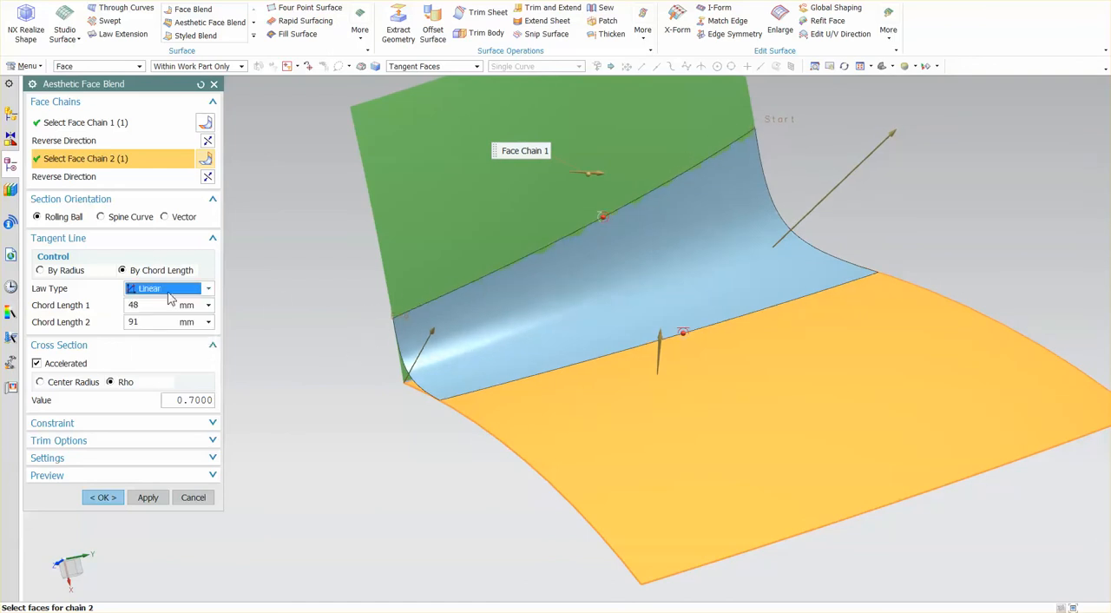
left_click(166, 289)
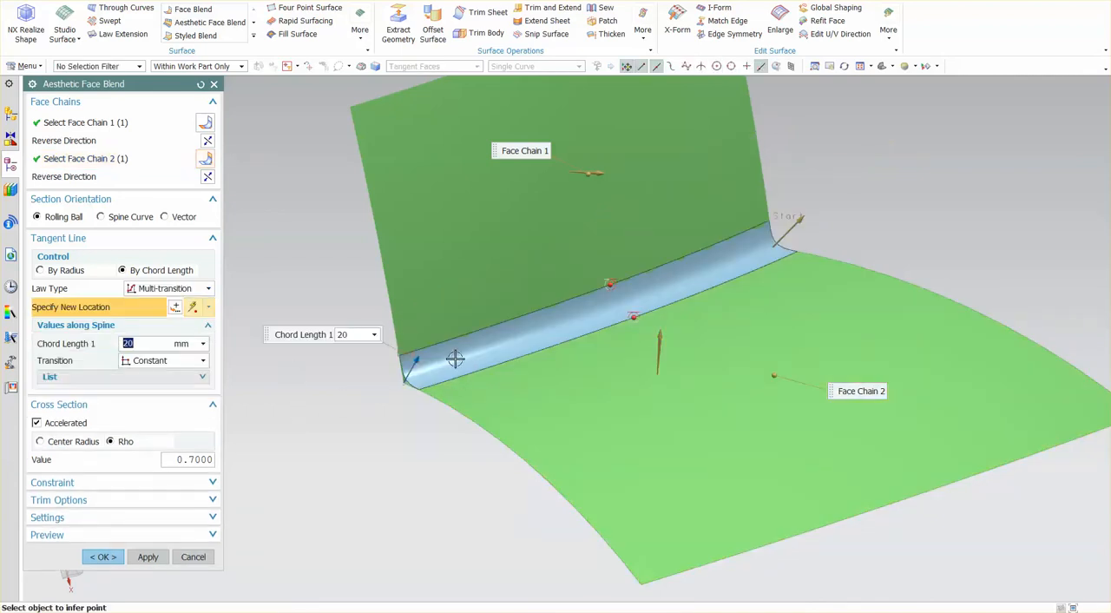
Add a chord-length point on the edge and slide it along the blend spine.
left_click(469, 348)
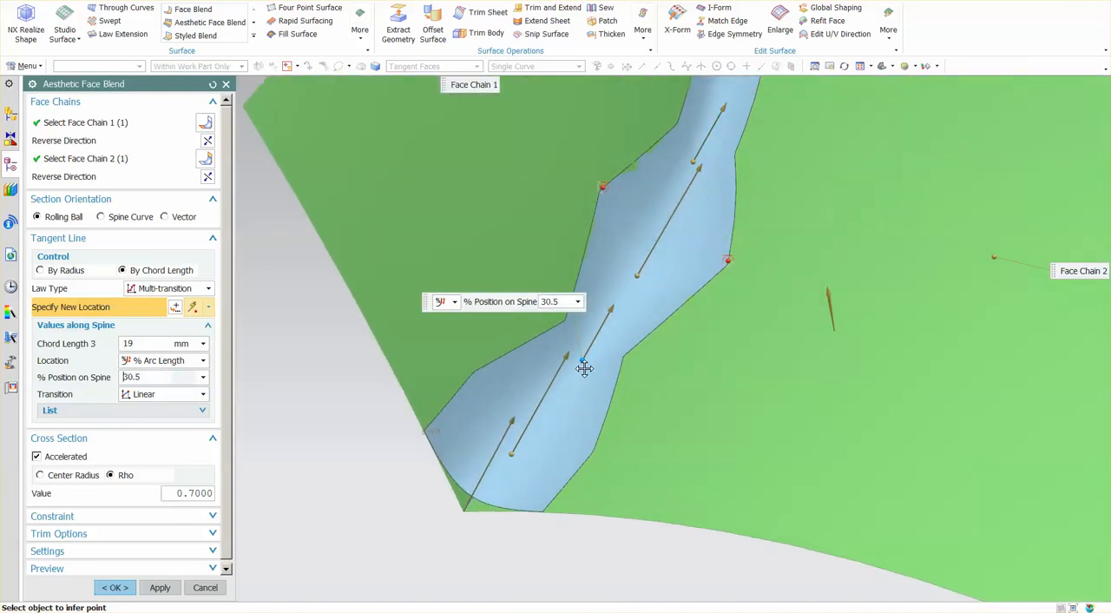
left_click_drag(583, 358, 572, 372)
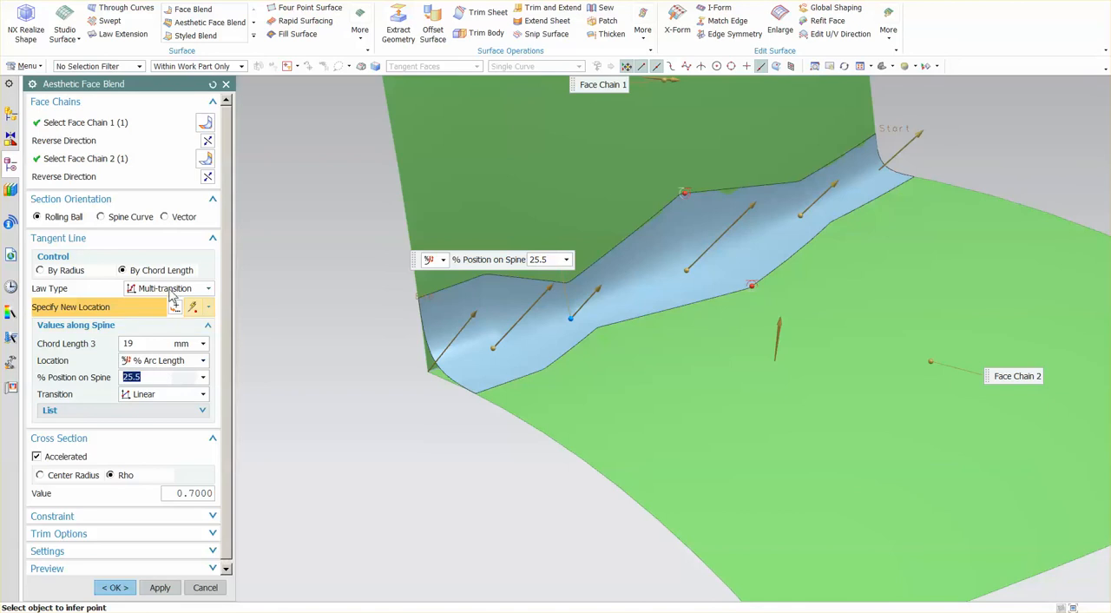
mouse_move(173, 306)
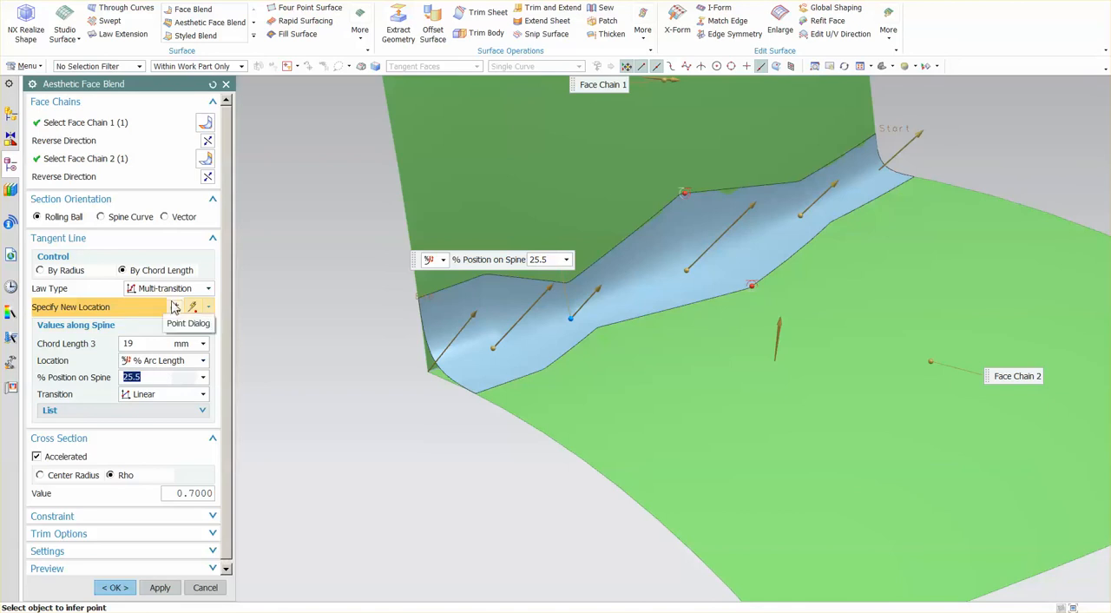
mouse_move(174, 295)
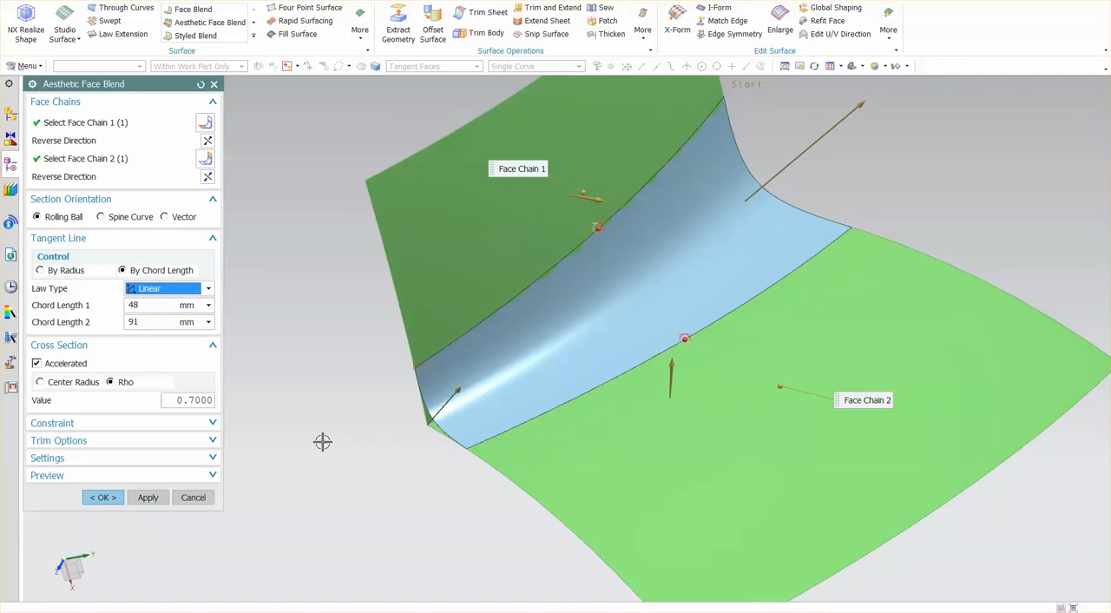
mouse_move(309, 438)
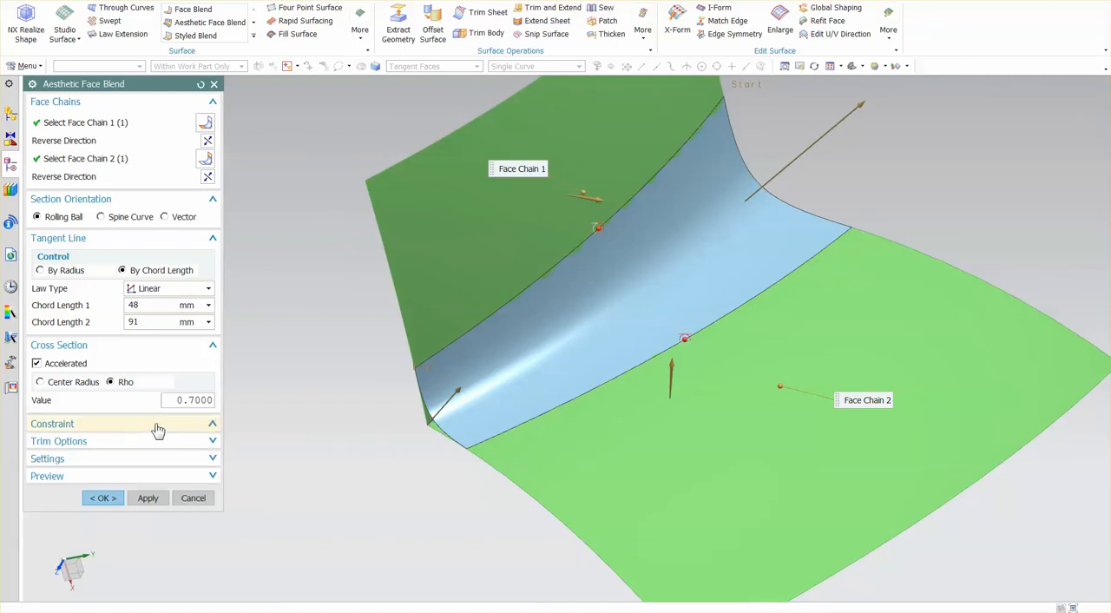
Show the constraint options and enable the minimum radius check with a value of 5.
left_click(52, 423)
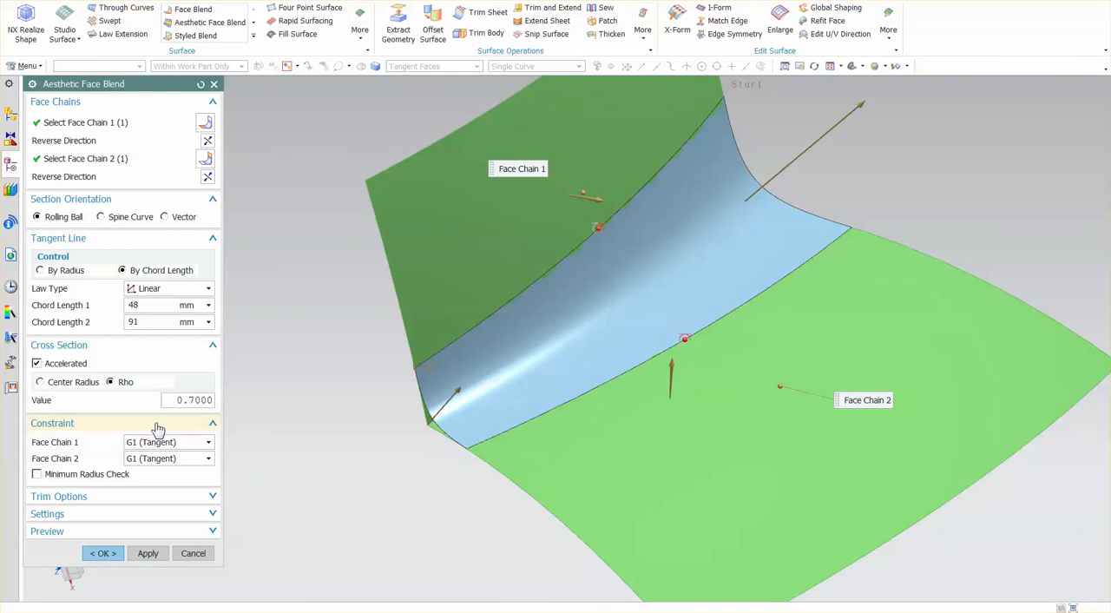
mouse_move(212, 346)
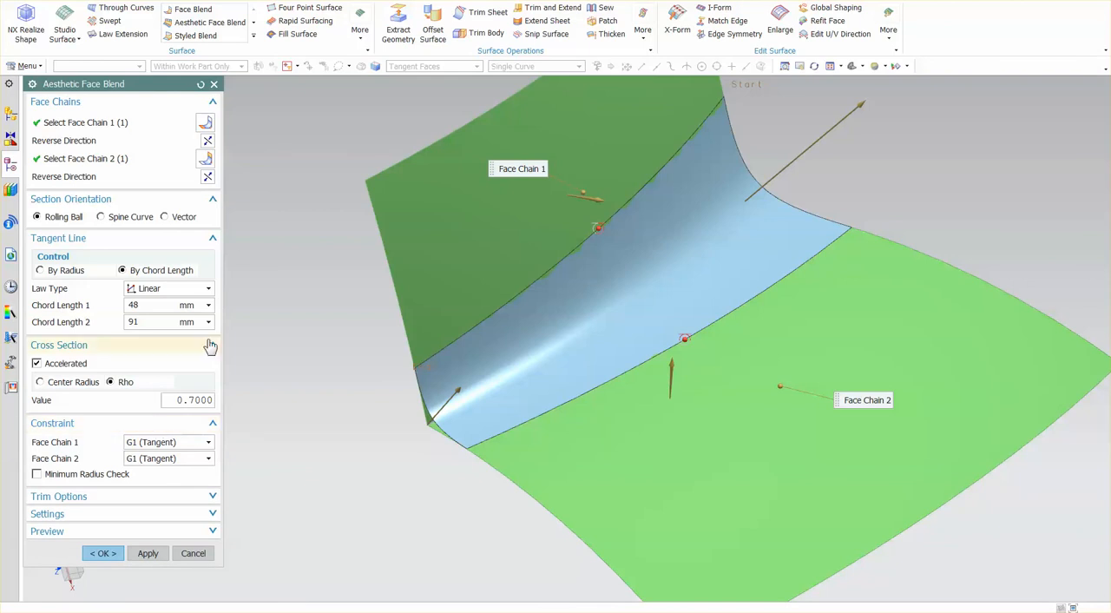
left_click(212, 236)
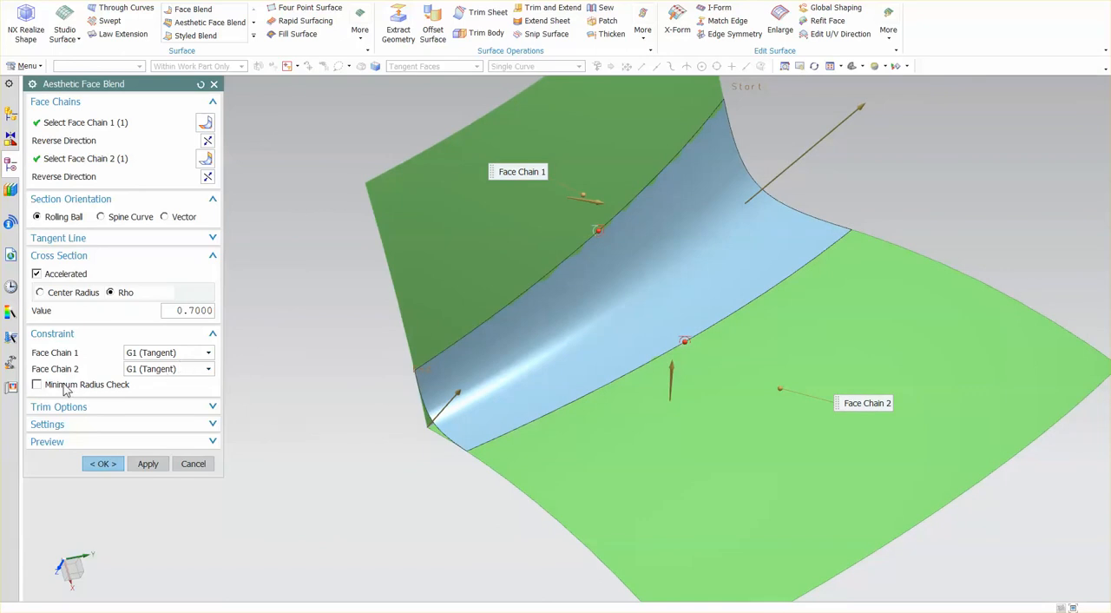
left_click(39, 386)
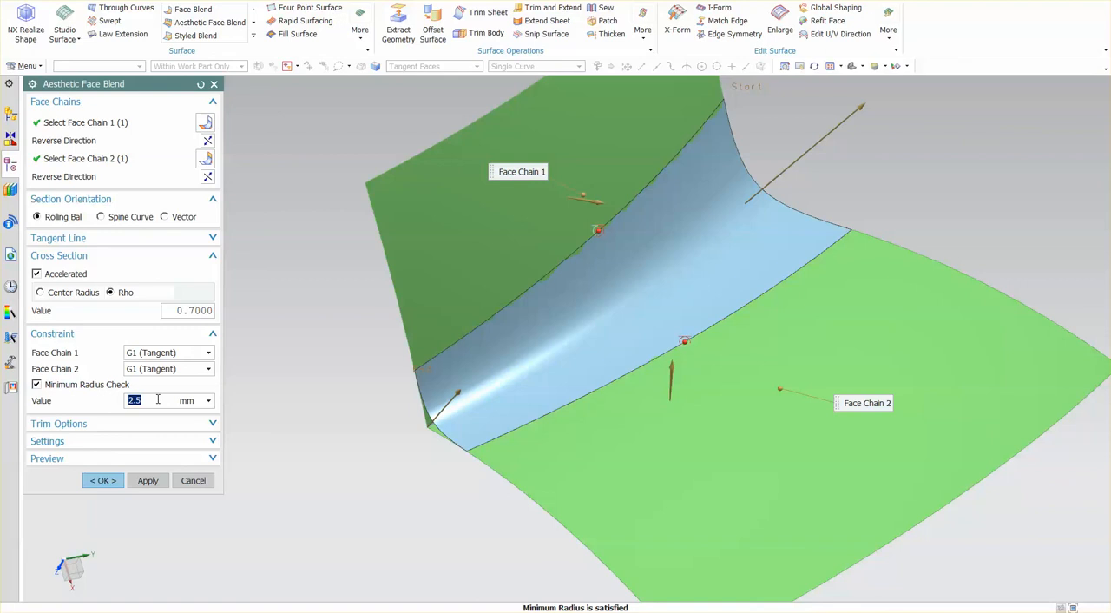
type("5")
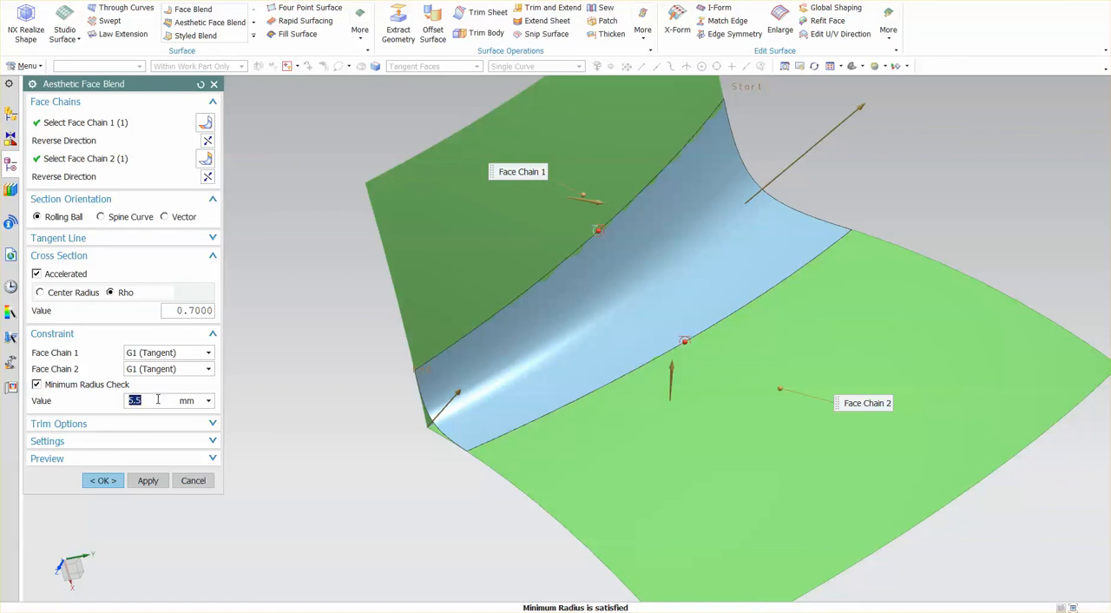
mouse_move(524, 566)
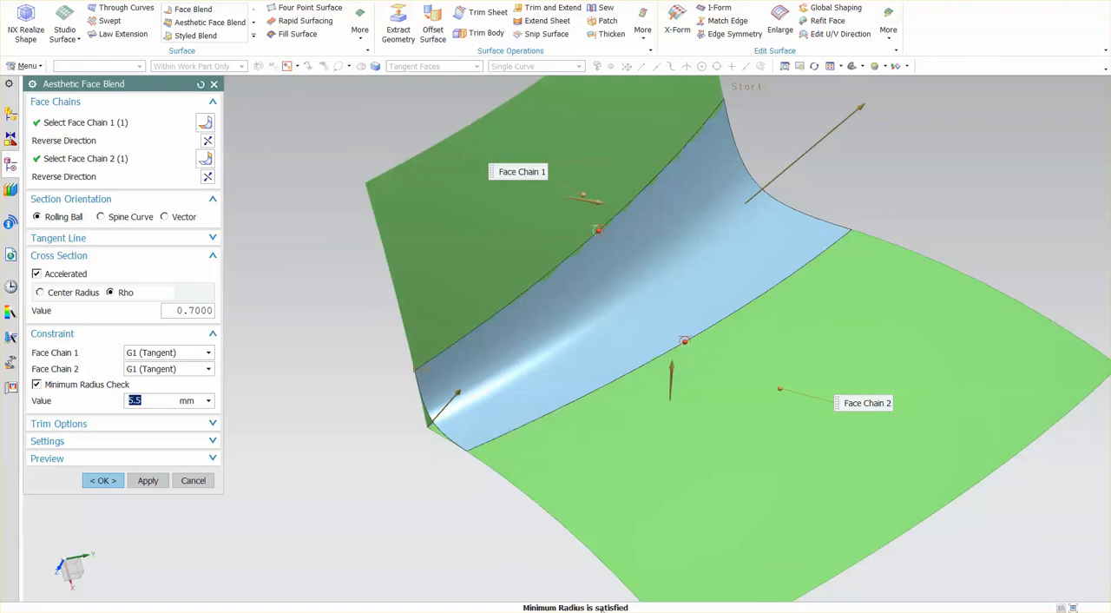
mouse_move(400, 524)
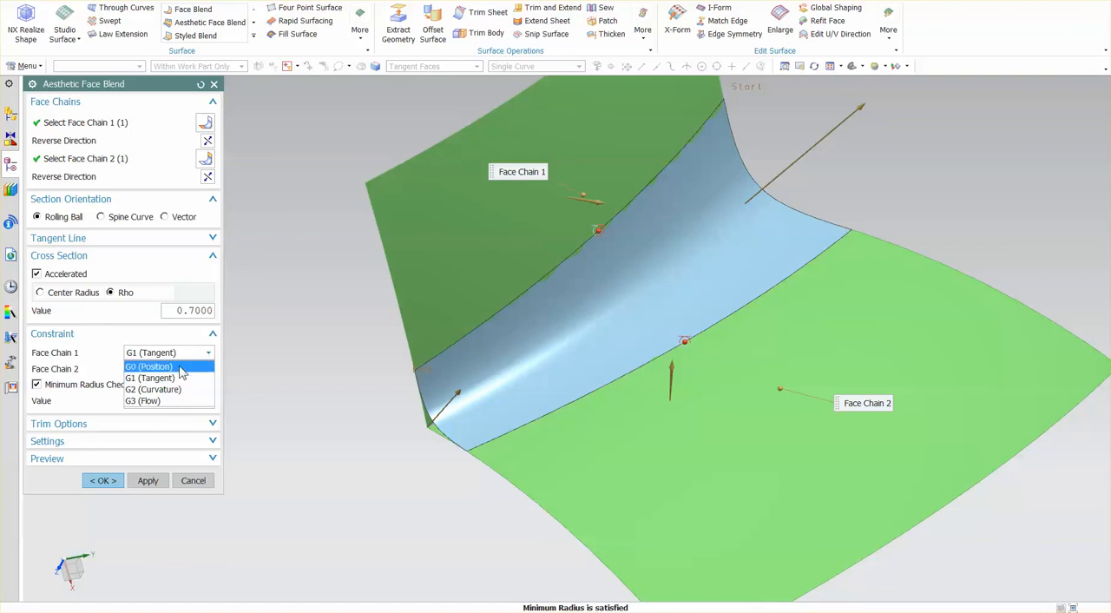
Step both face chains through G0, G1 and G2 continuity, ending with G3 (Flow) on each.
left_click(147, 365)
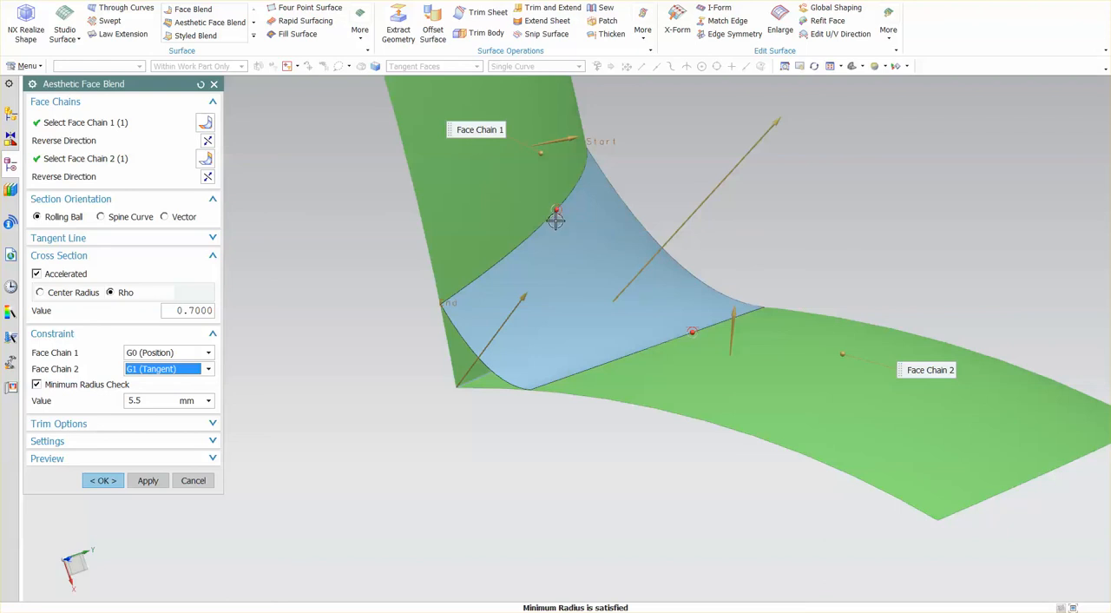
mouse_move(556, 212)
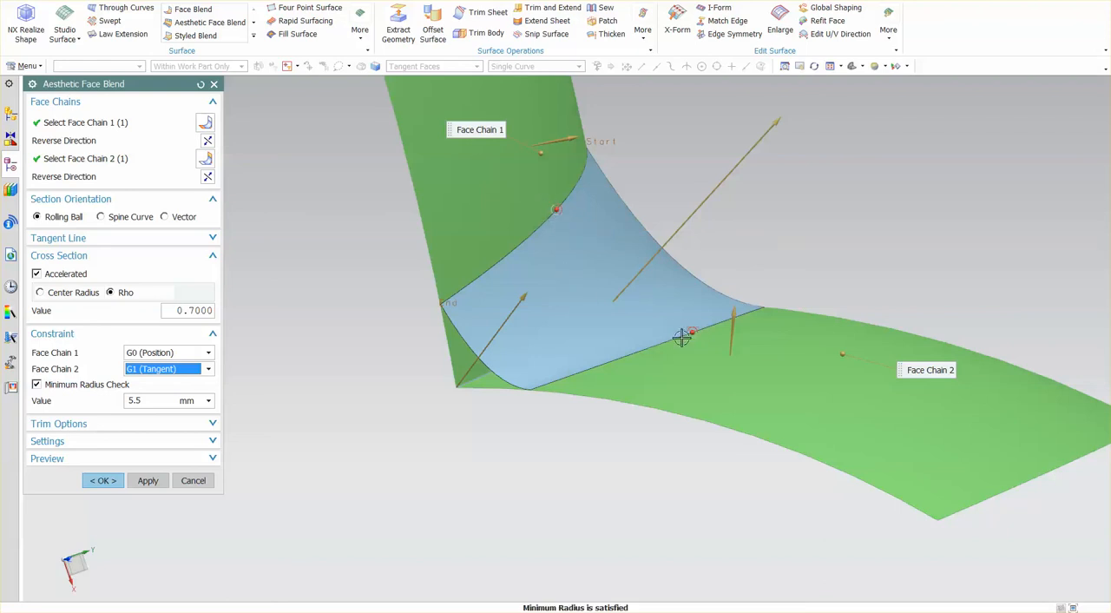
mouse_move(447, 434)
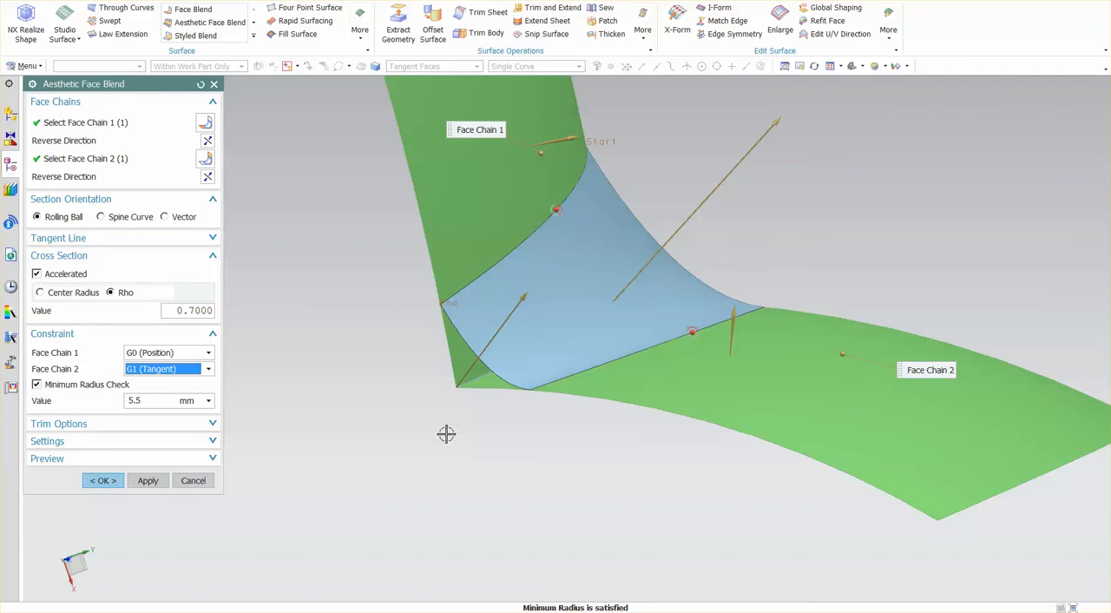
left_click(208, 369)
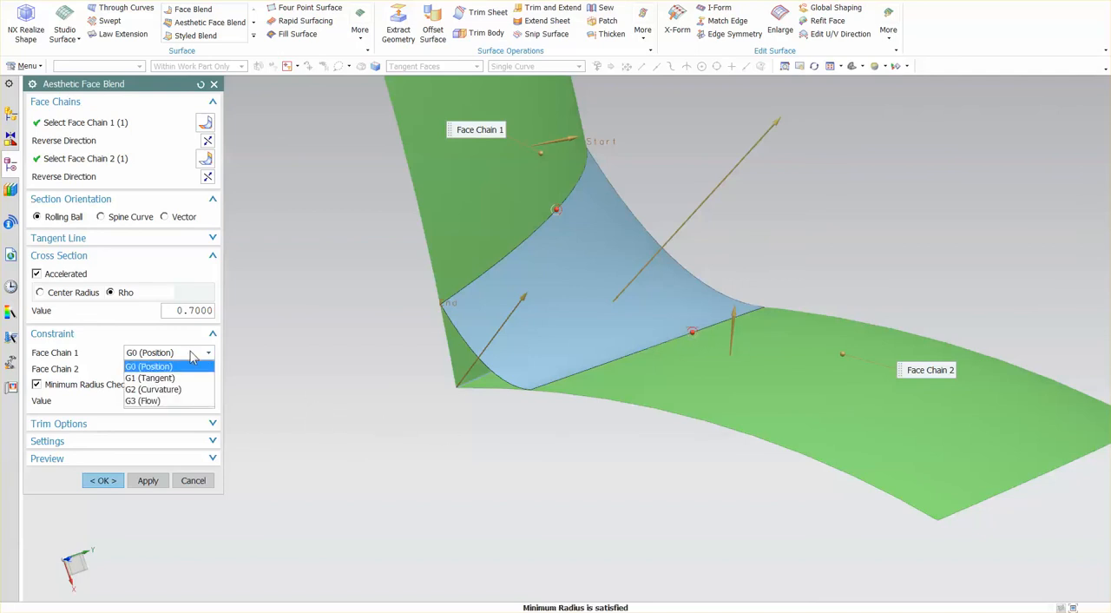
left_click(149, 364)
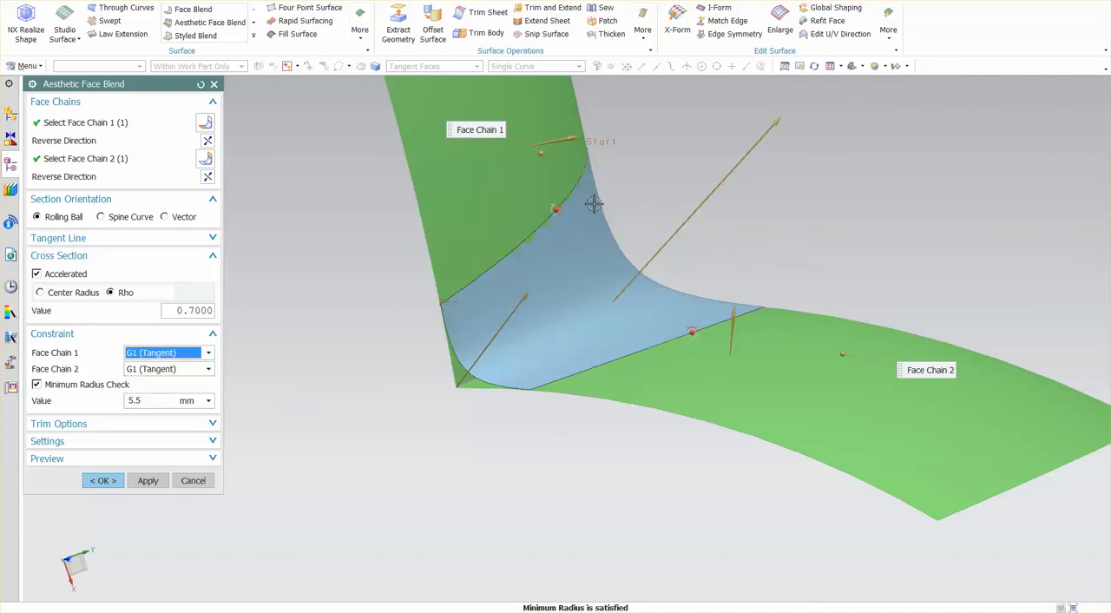
mouse_move(312, 363)
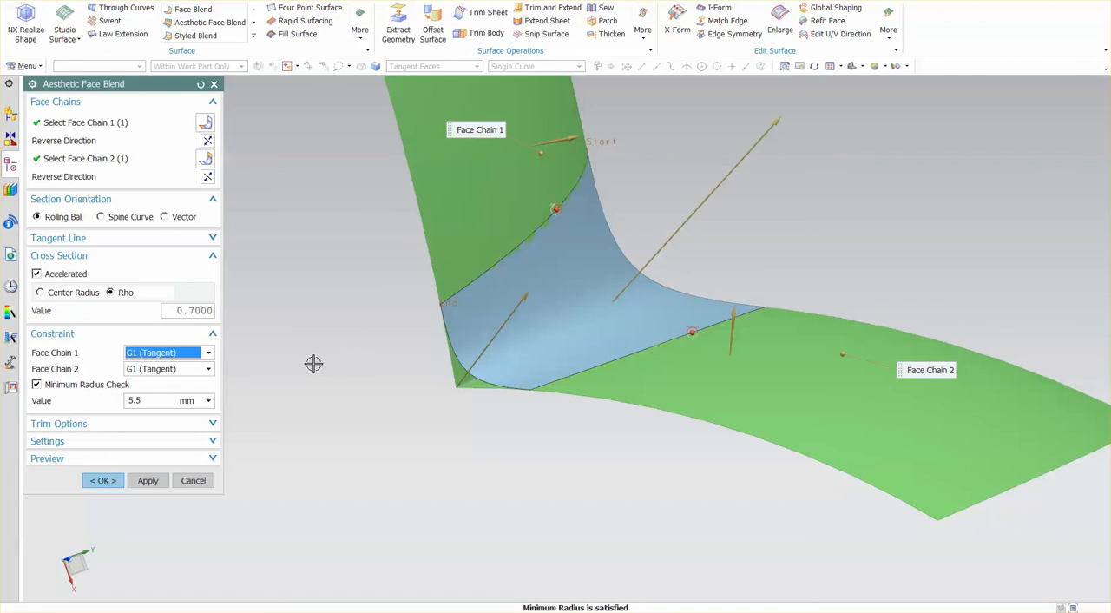
left_click(209, 351)
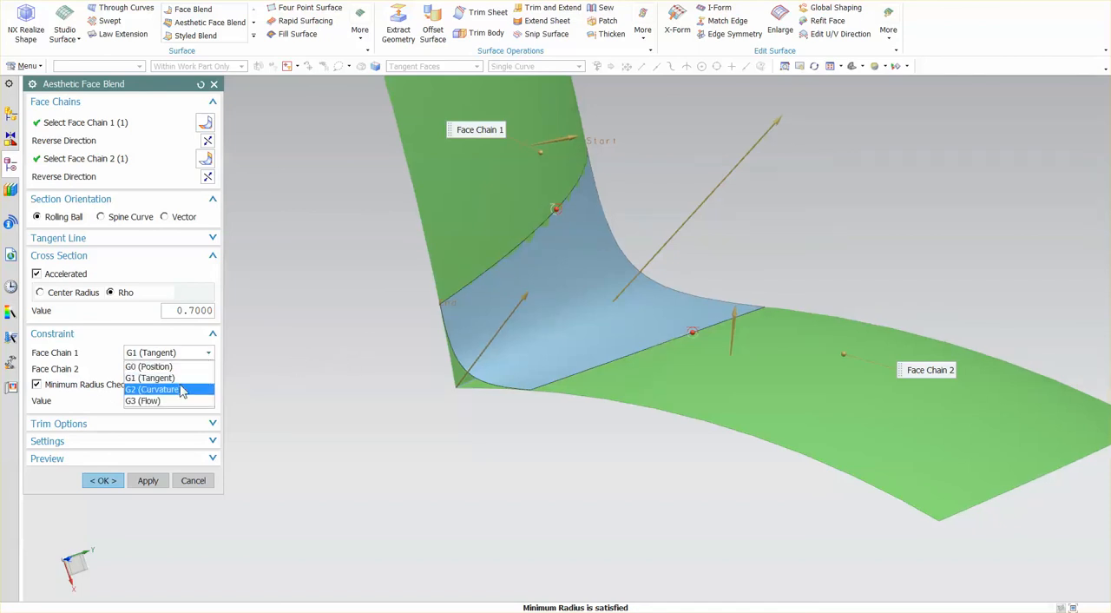
left_click(153, 390)
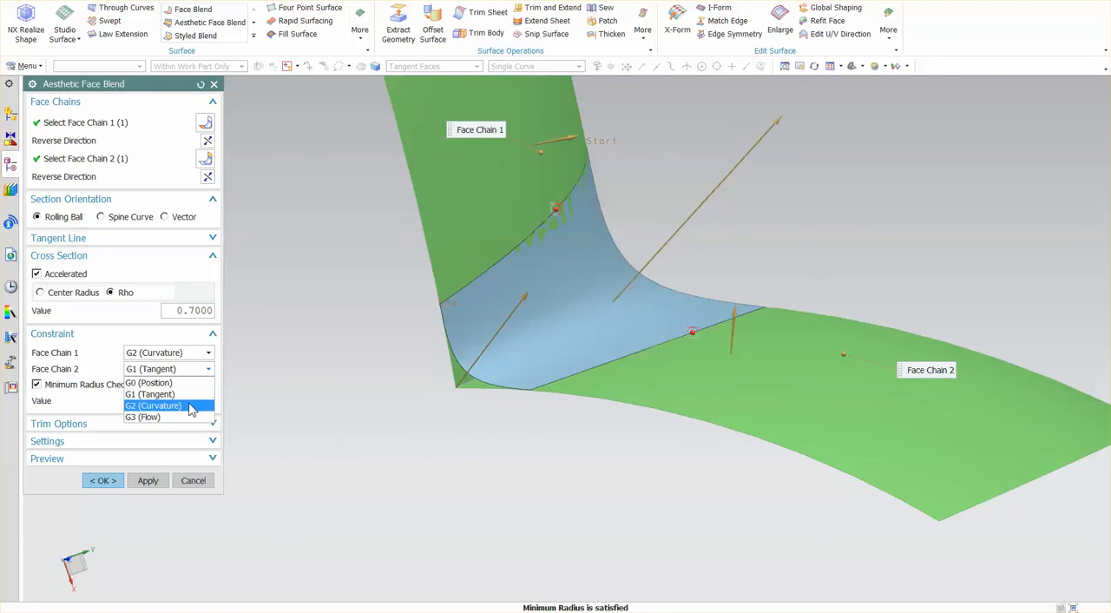
left_click(152, 406)
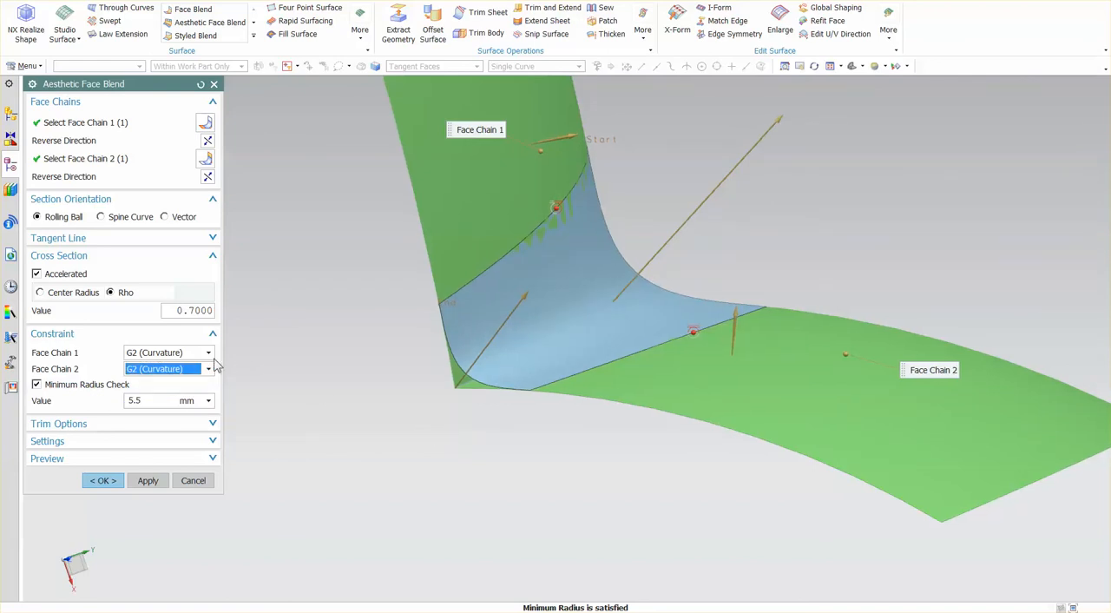
left_click(209, 351)
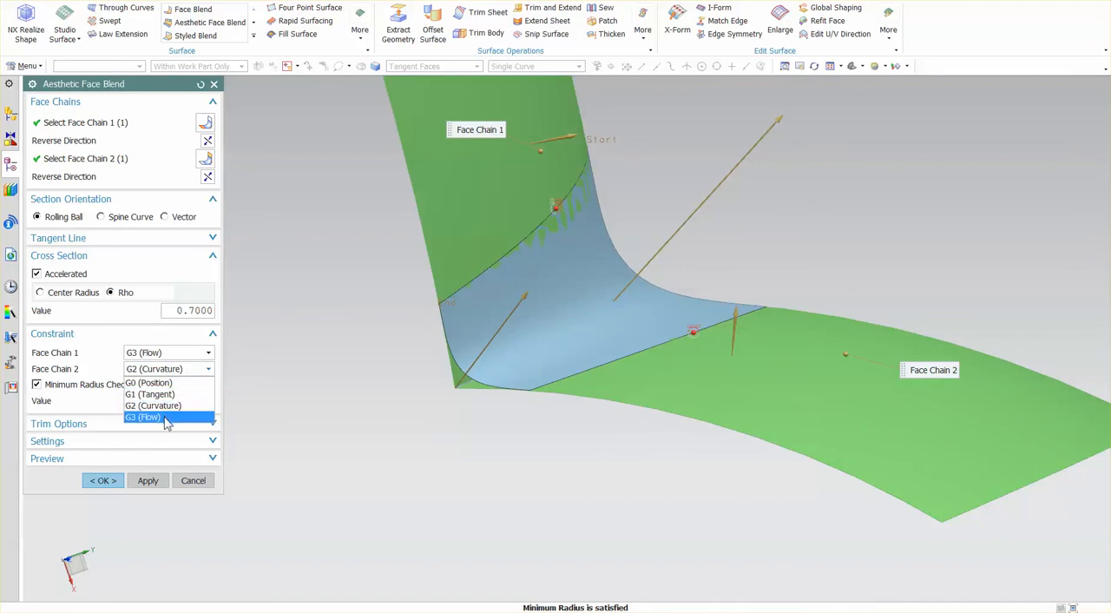
left_click(142, 417)
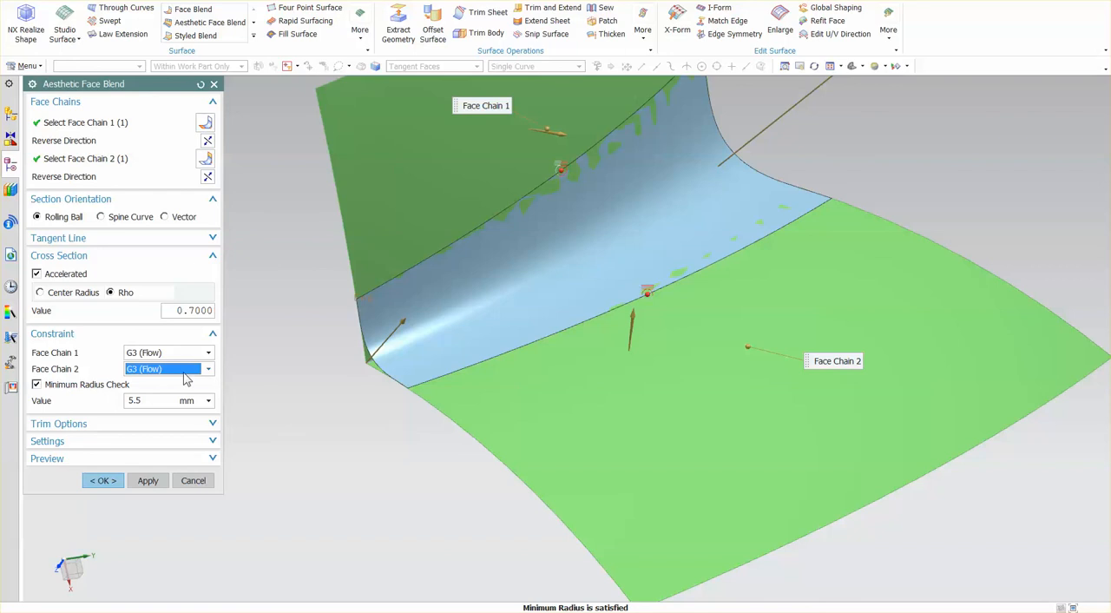
mouse_move(282, 415)
type("55")
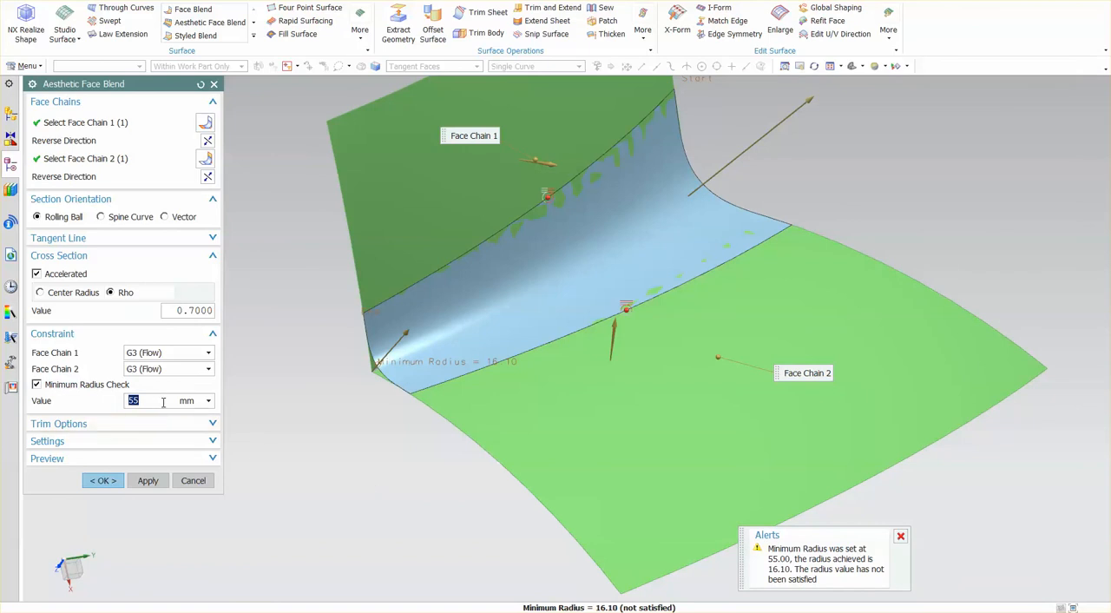
Change the minimum radius check value to 15 mm so the check is satisfied.
type("15")
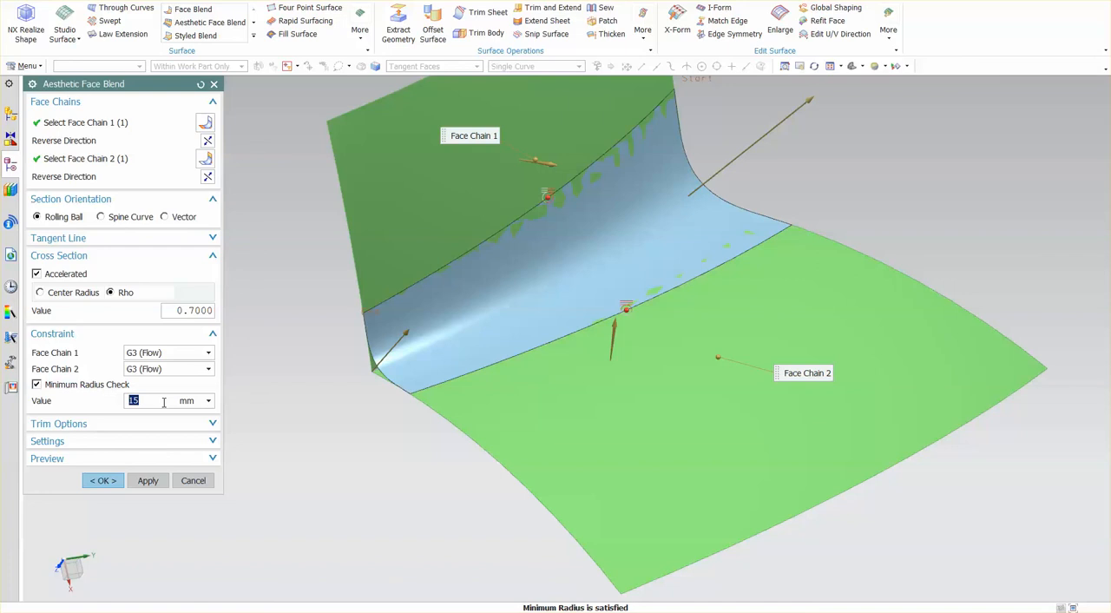
left_click(60, 423)
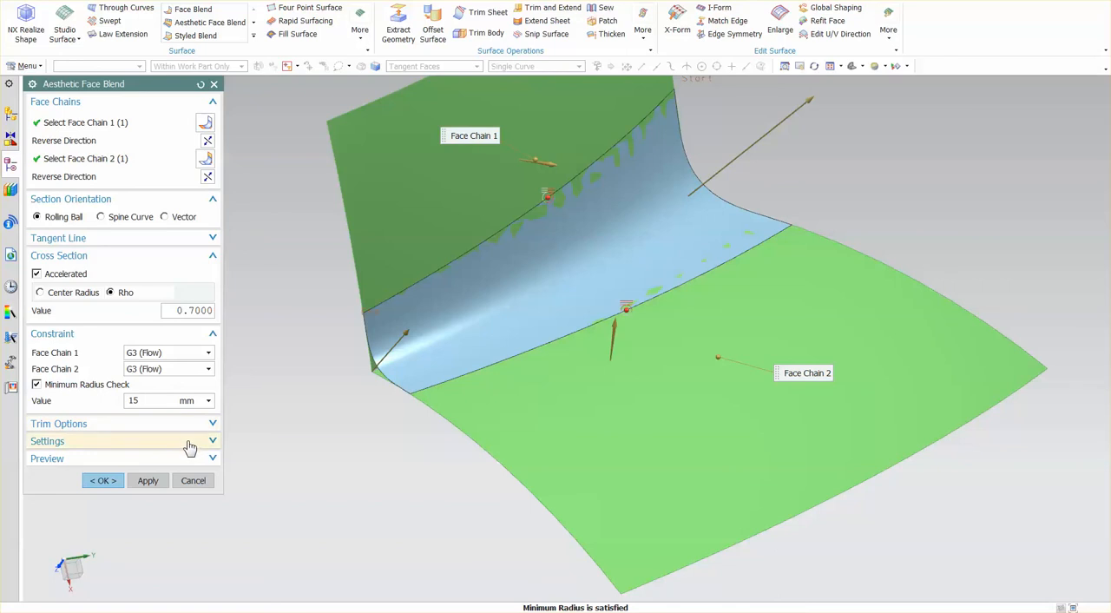
Raise the U degree to 5, lower the V degree to 2 and restore G3 flow continuity on Face Chain 1.
left_click(47, 441)
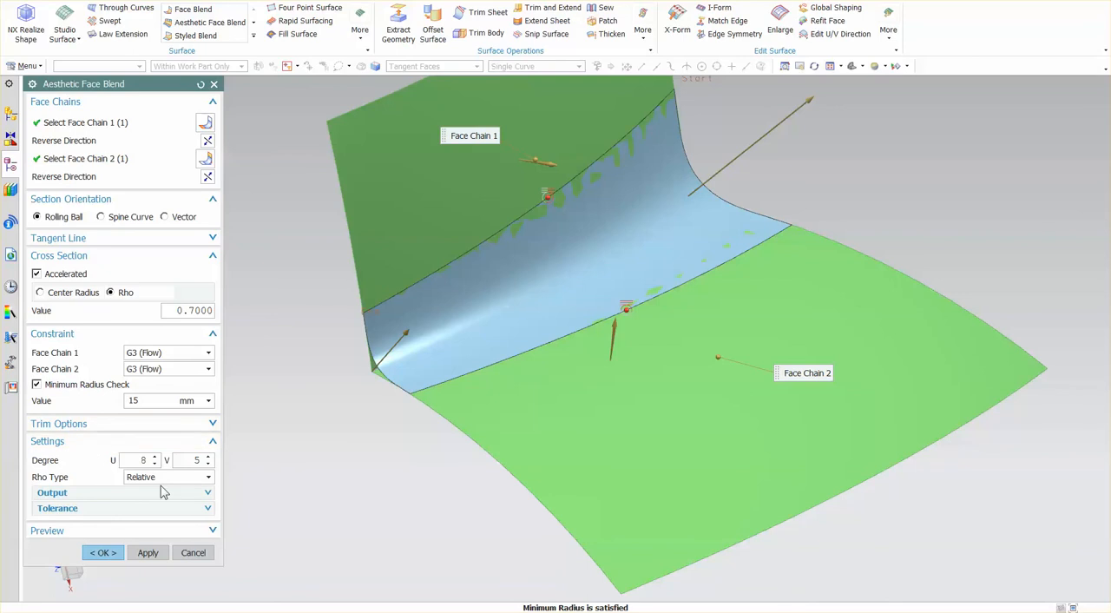
mouse_move(351, 361)
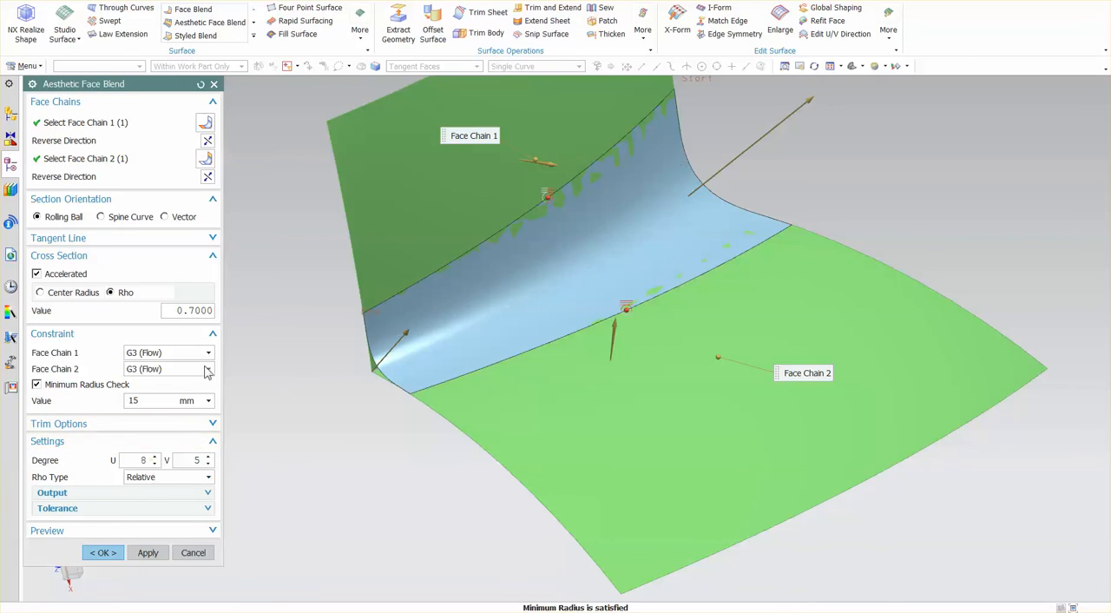
left_click(165, 351)
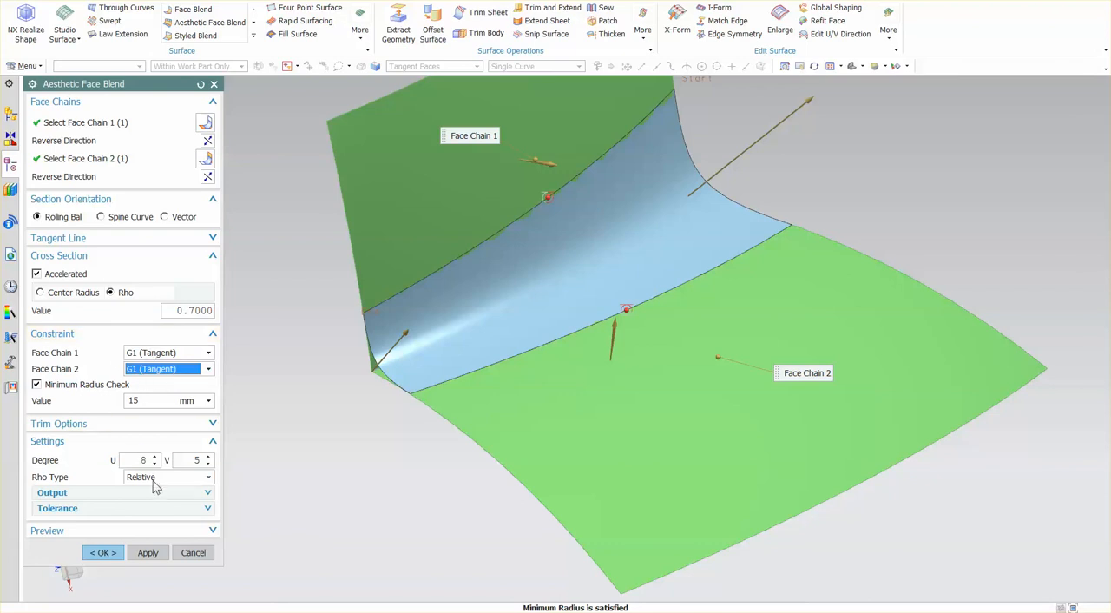
left_click(156, 462)
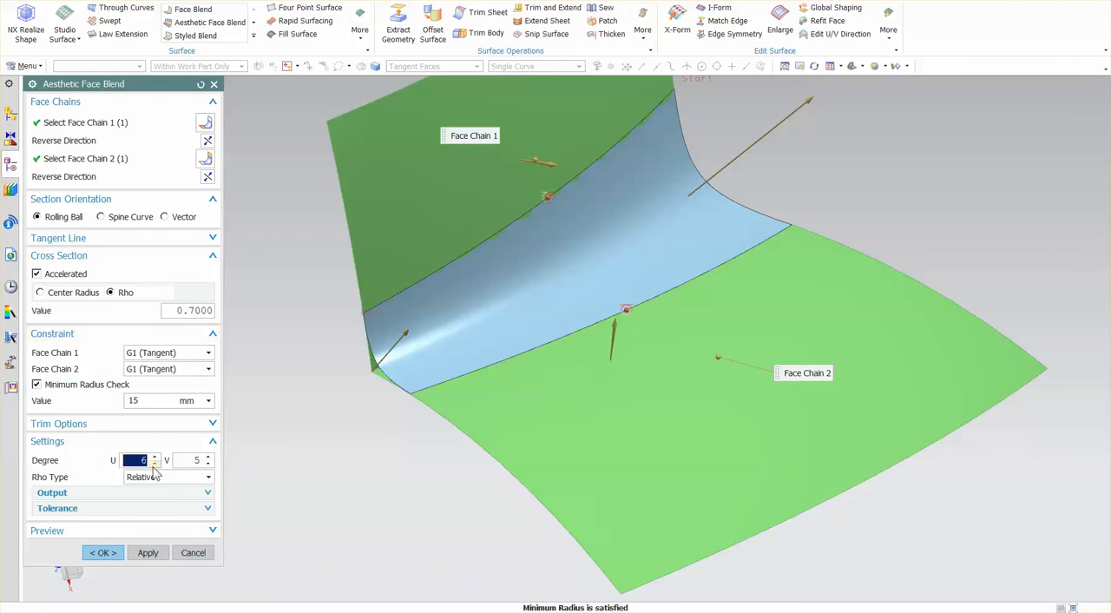
left_click(155, 461)
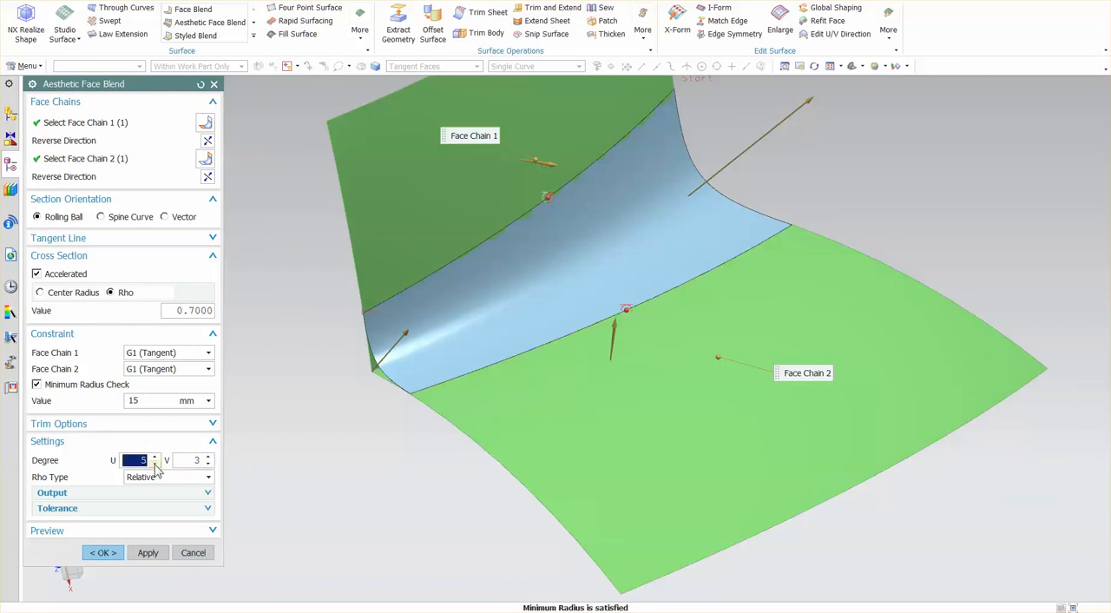
left_click(210, 462)
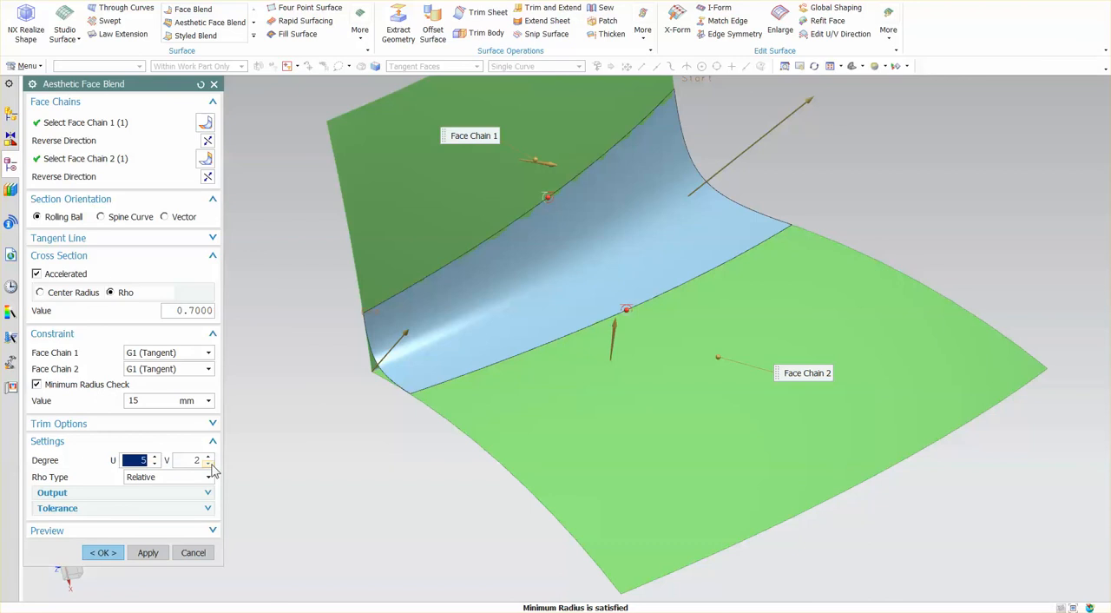
left_click(187, 460)
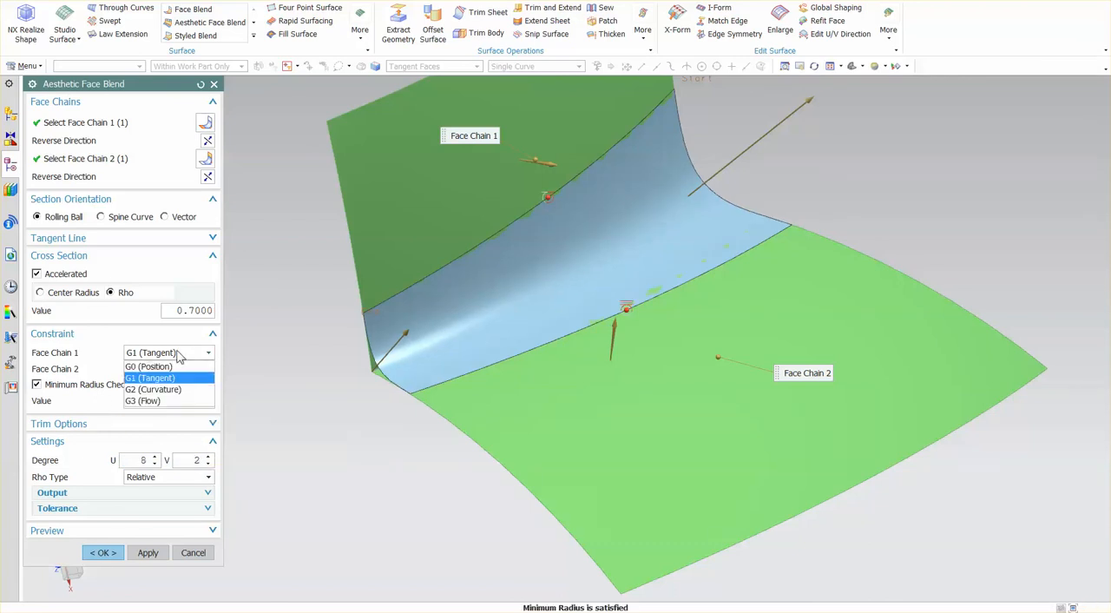
left_click(143, 399)
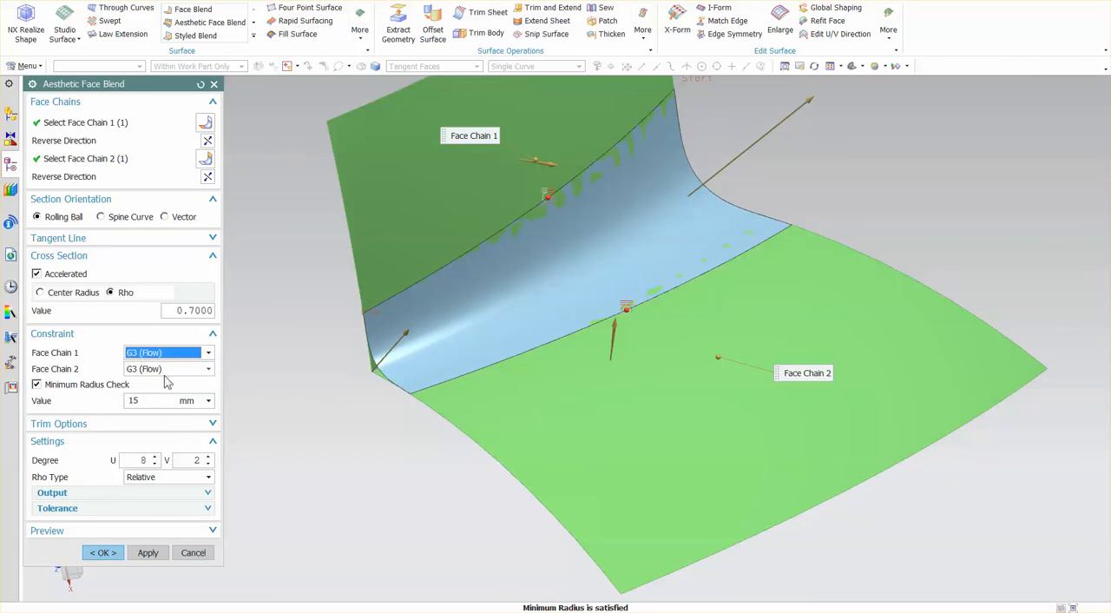
mouse_move(156, 460)
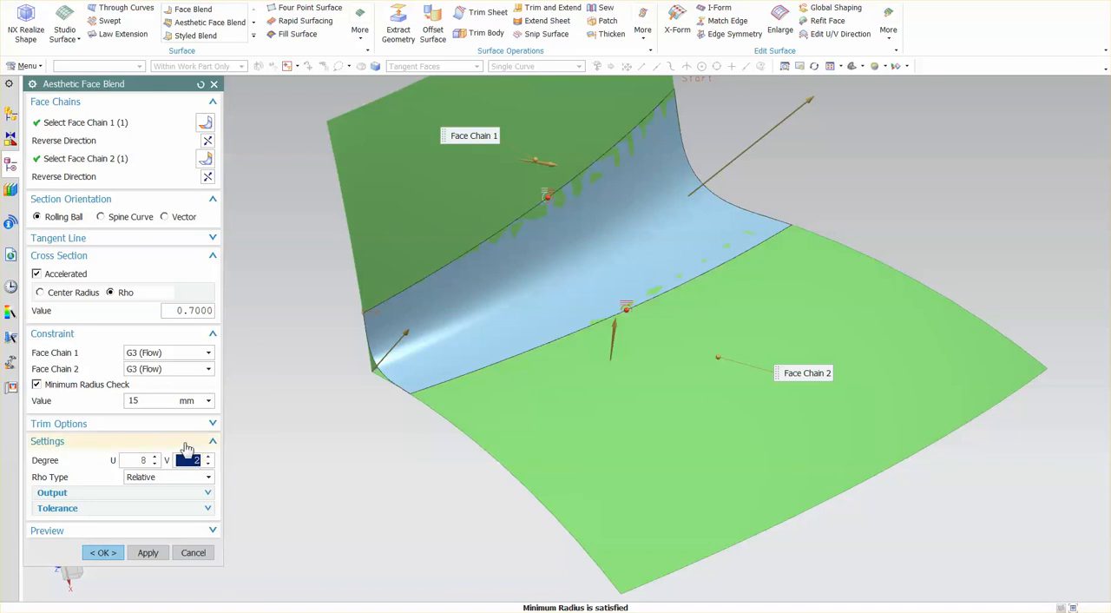
mouse_move(271, 475)
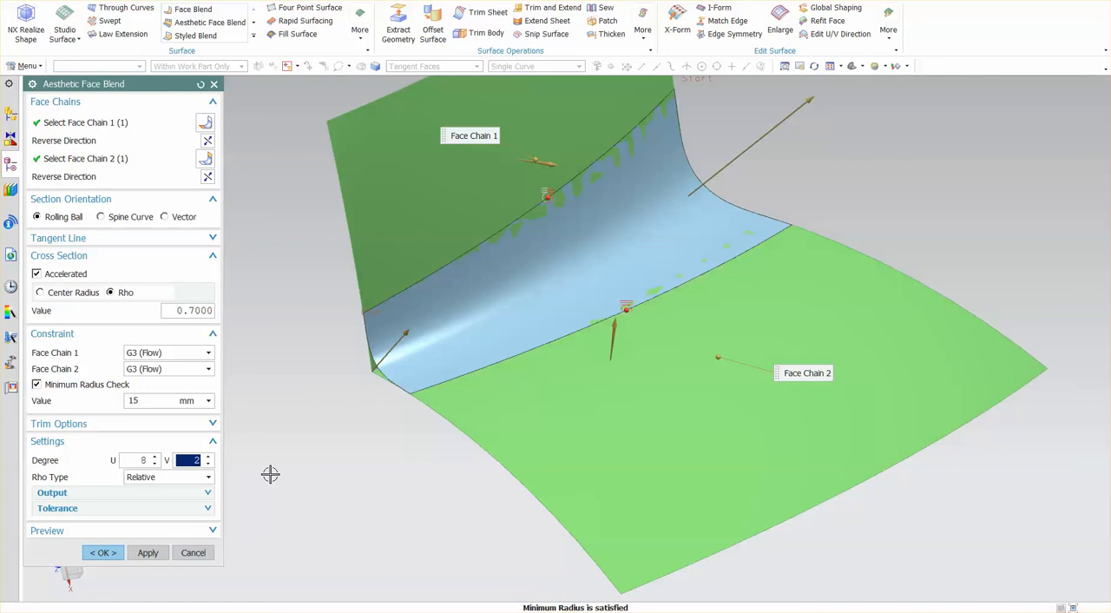
Try the Absolute rho type, which fails the radius check, and set it back to Relative.
left_click(207, 475)
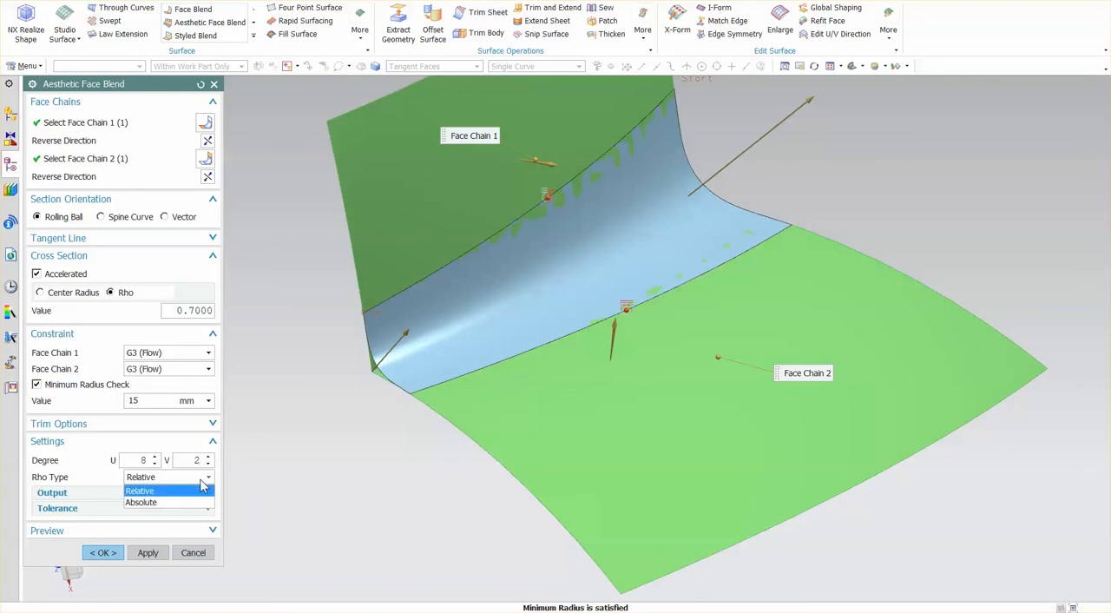
left_click(139, 490)
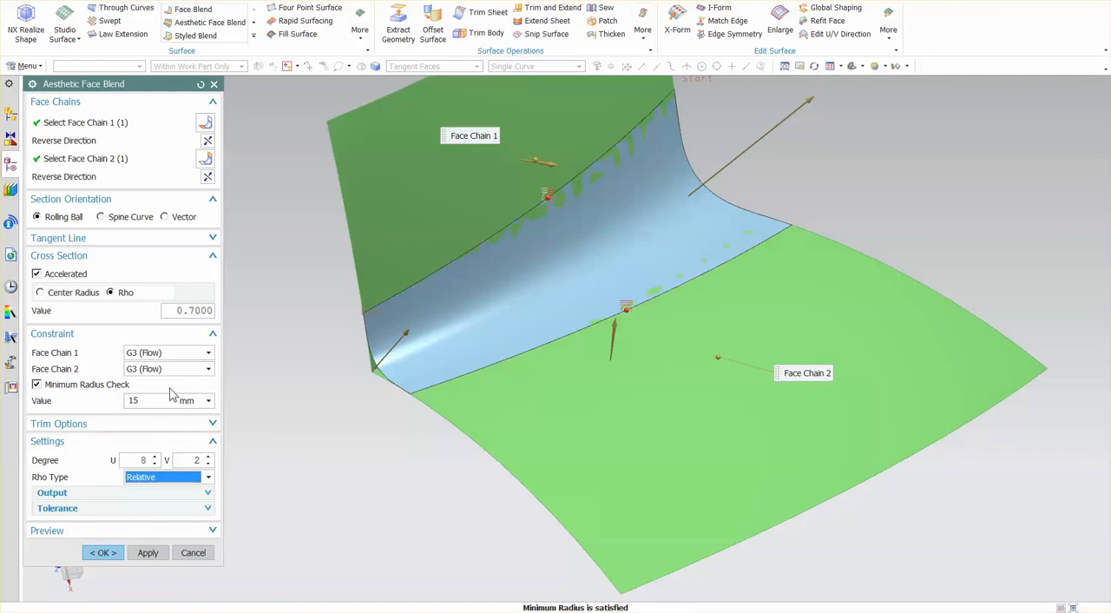
left_click(208, 476)
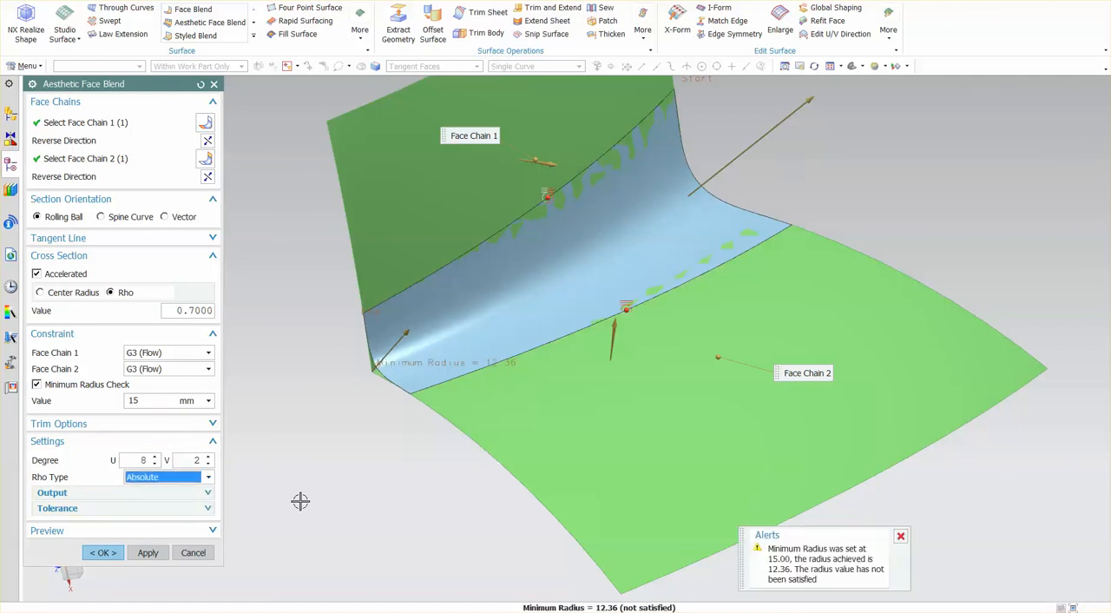
mouse_move(357, 450)
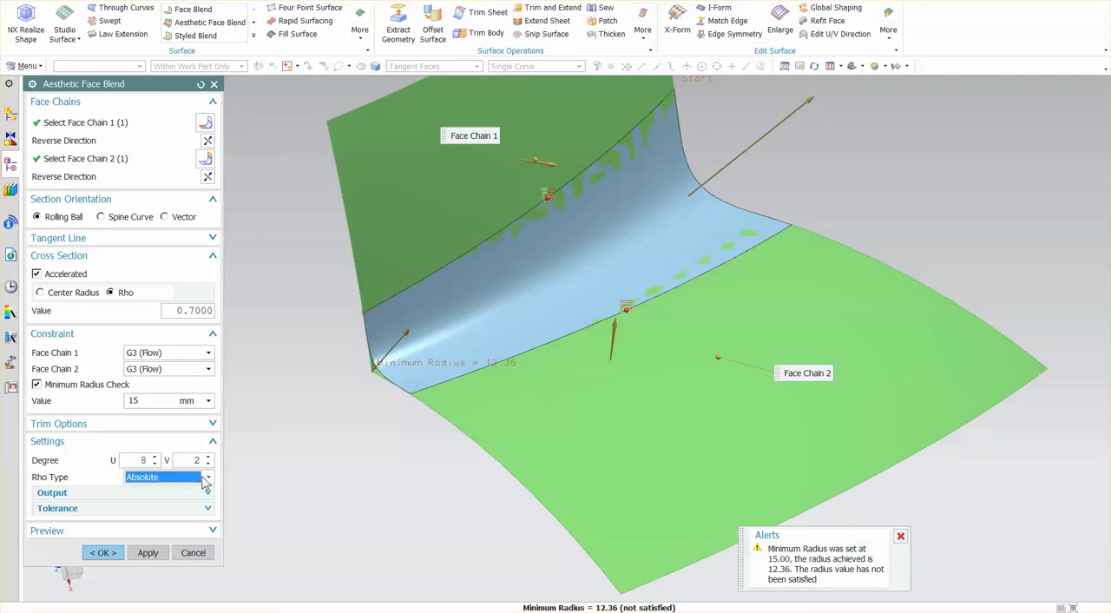
left_click(165, 476)
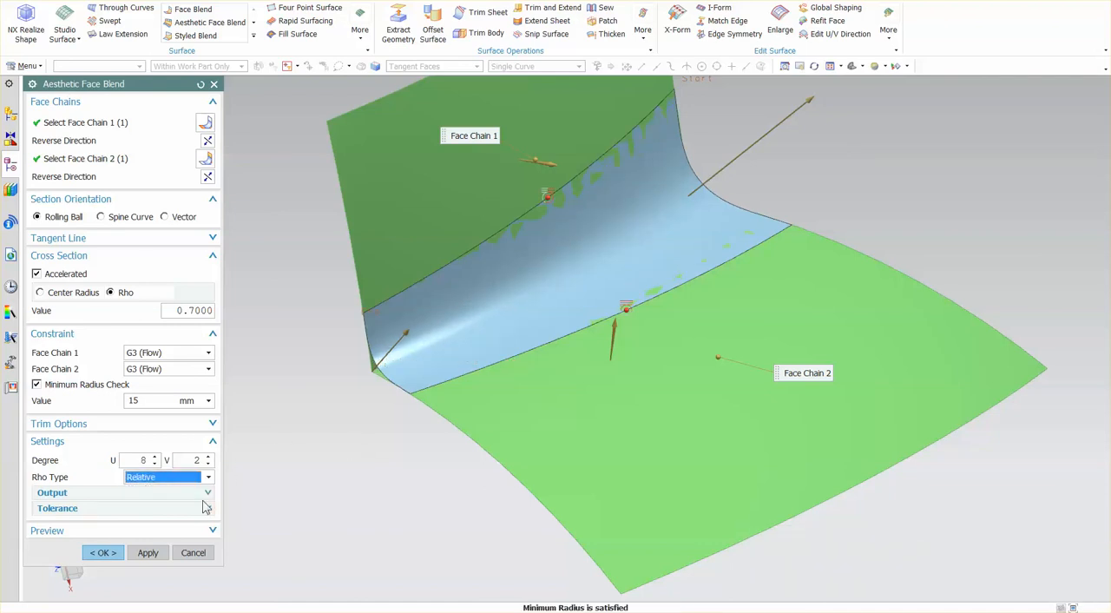
left_click(52, 494)
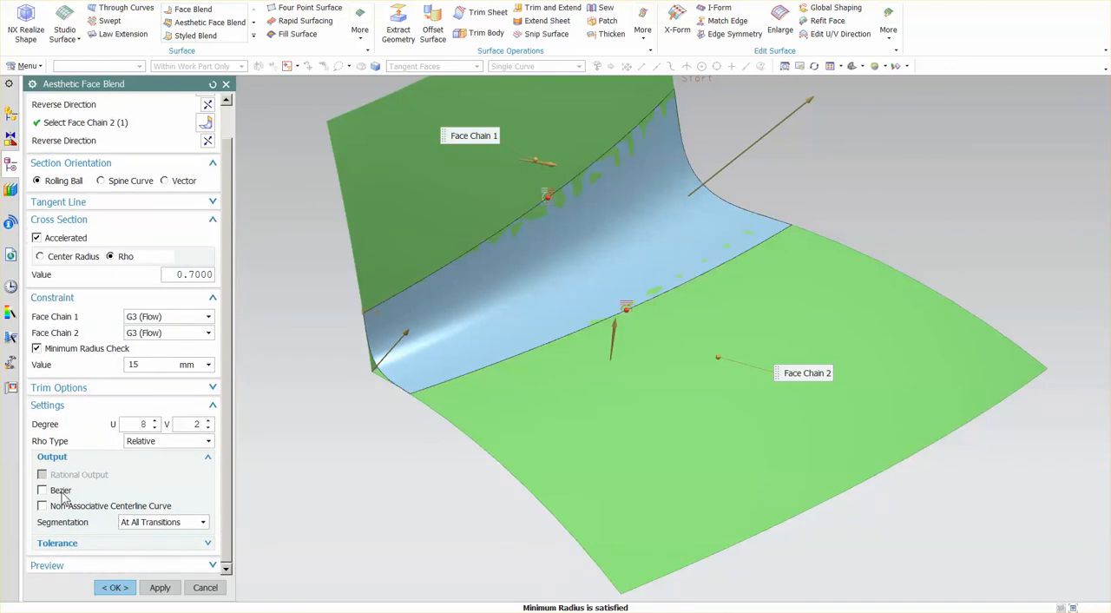
Switch the blend output to Bezier patches and zoom in to inspect the patch lines.
left_click(42, 489)
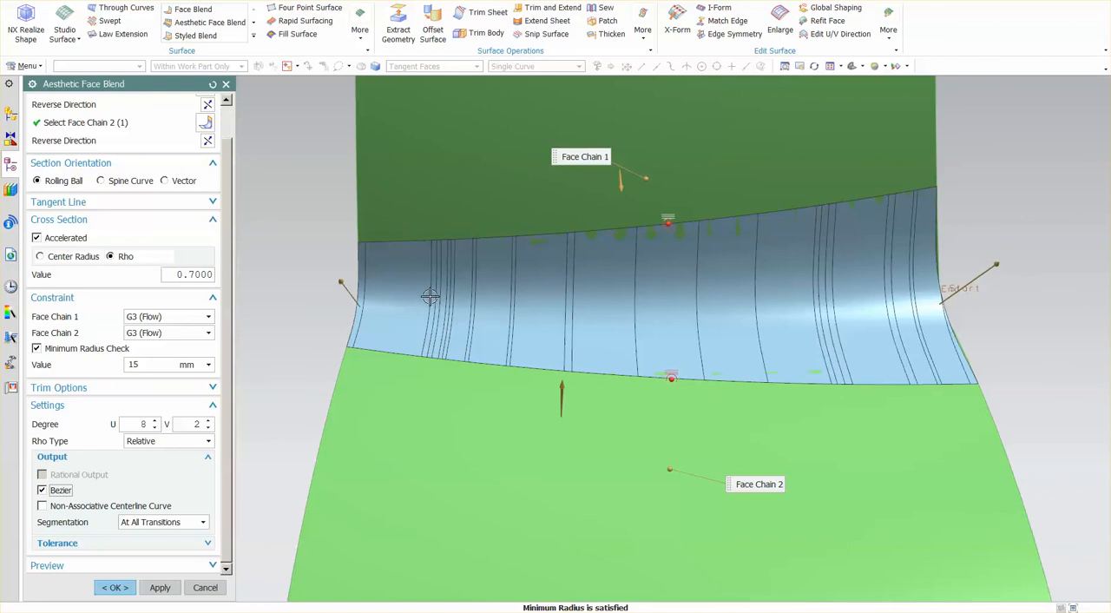
left_click_drag(430, 295, 349, 442)
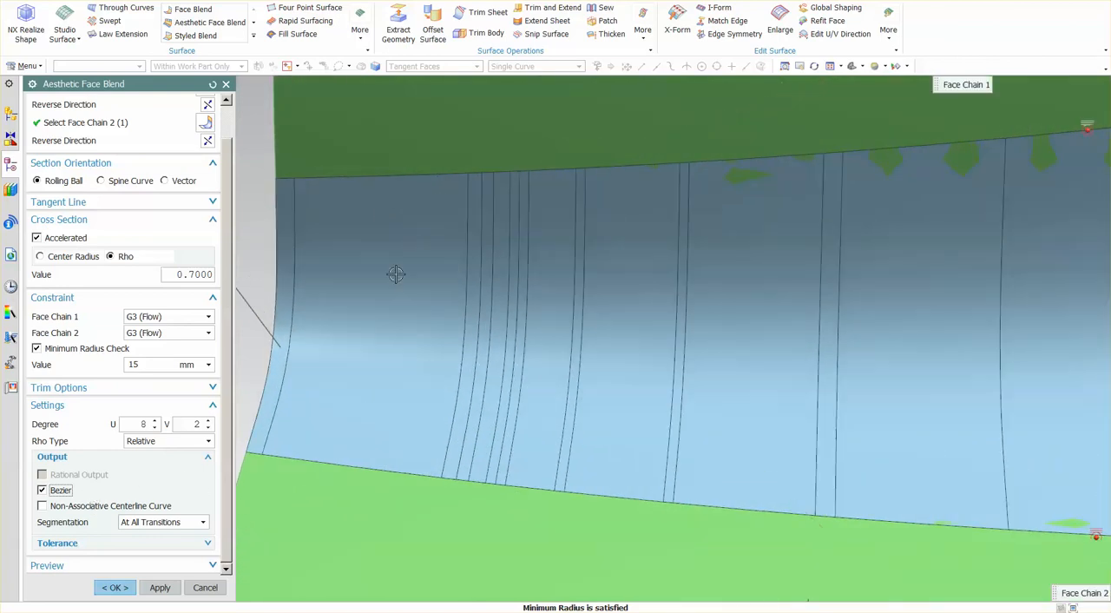
mouse_move(559, 224)
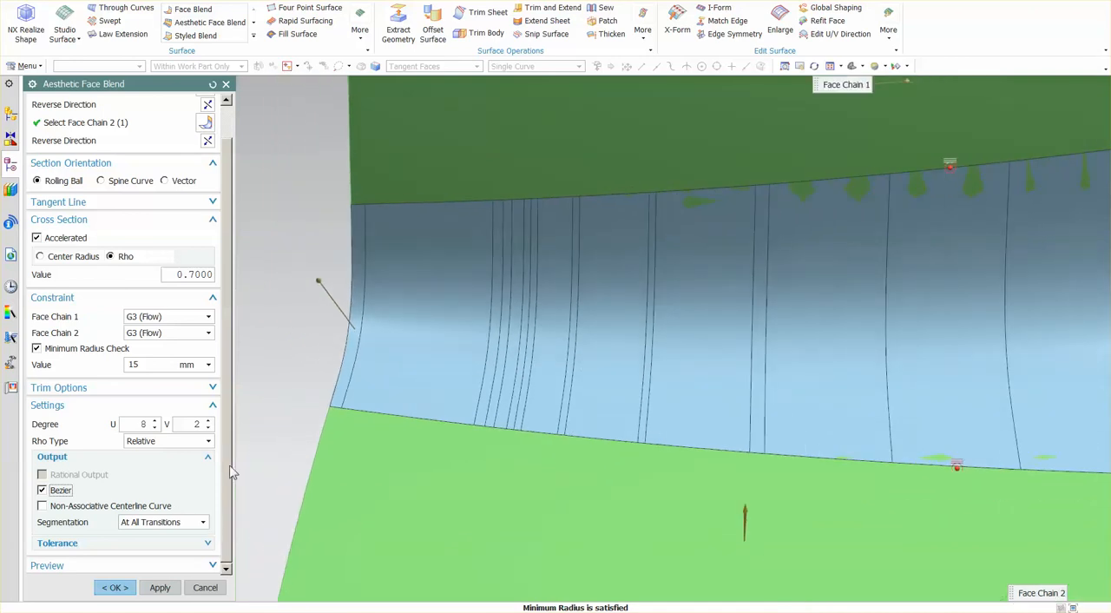
Spin the V degree up and down, settle it at 3, and turn Bezier output back off.
left_click(209, 420)
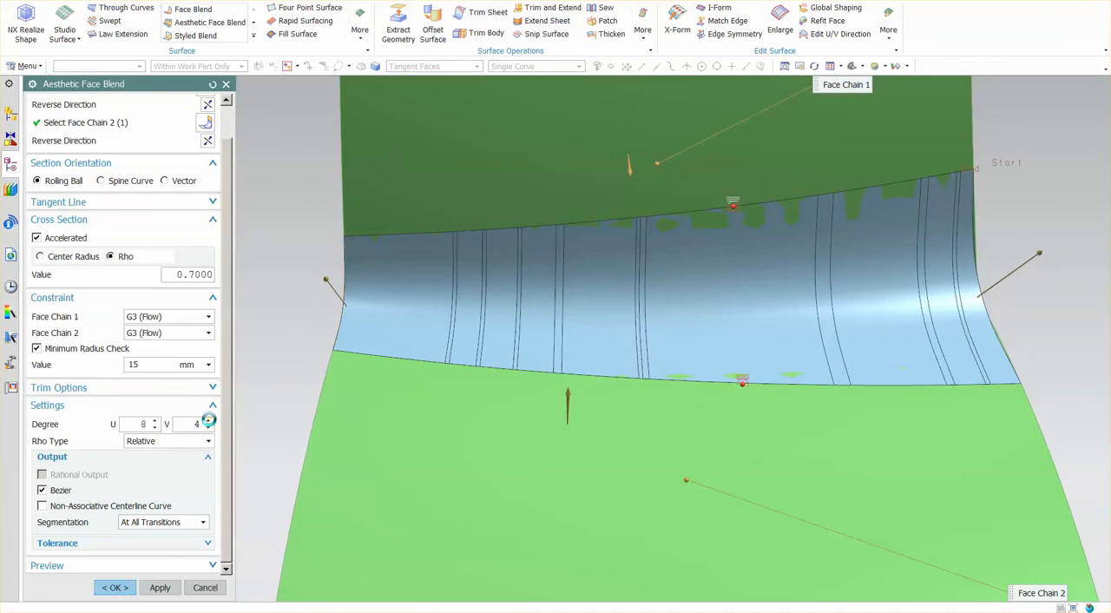
left_click(209, 423)
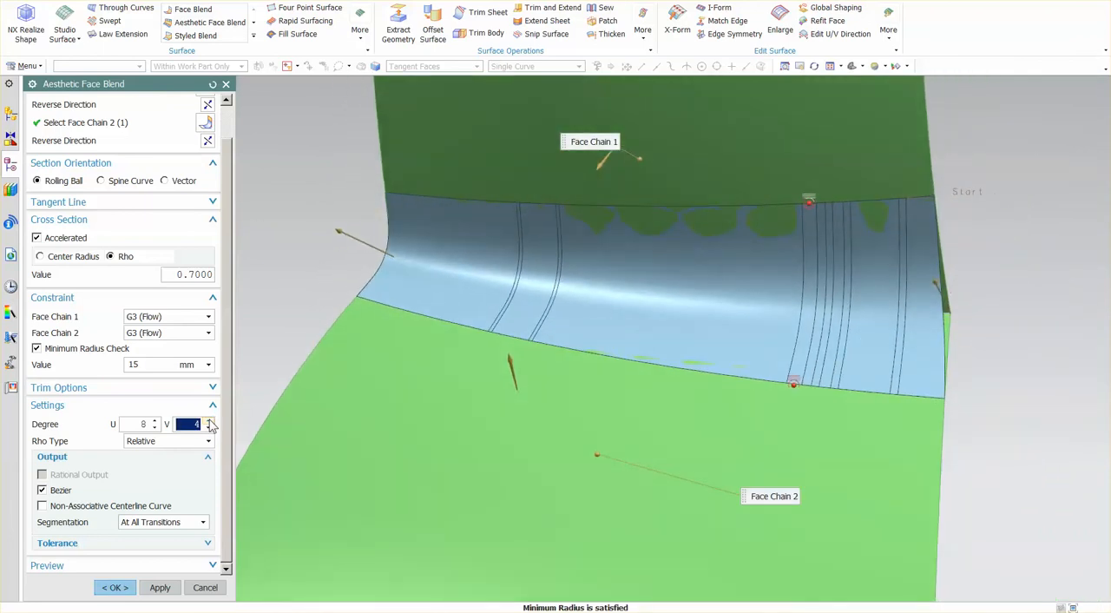
left_click(208, 421)
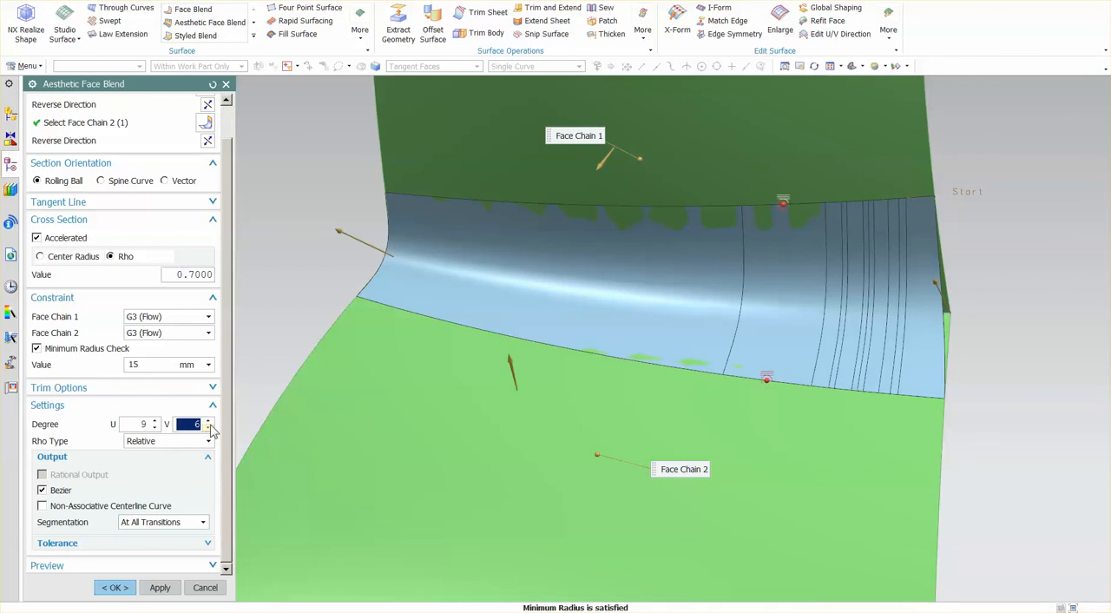
left_click(209, 427)
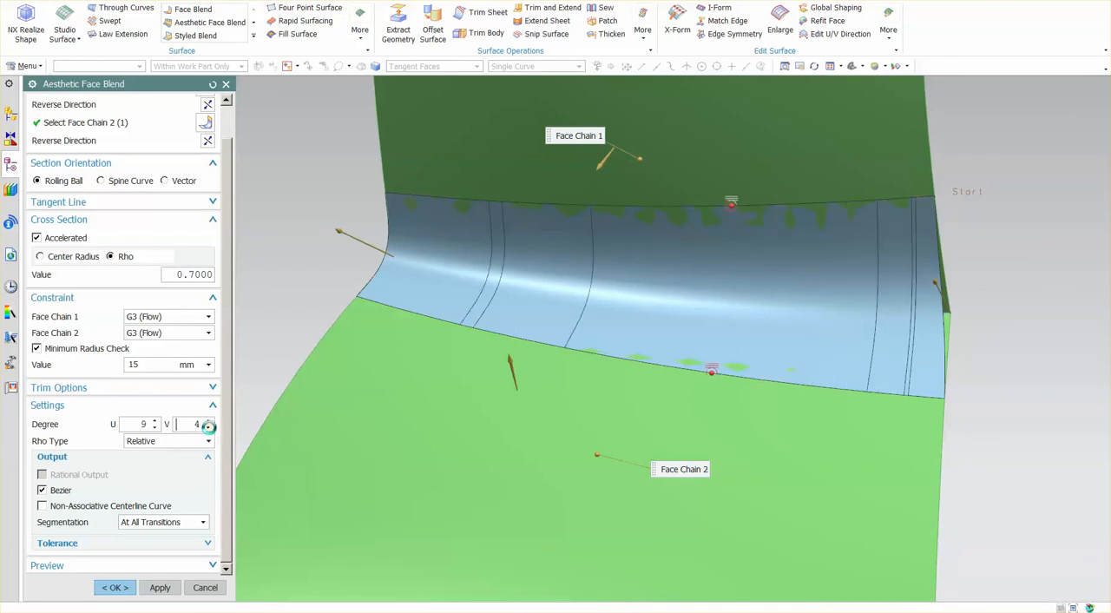
left_click(209, 427)
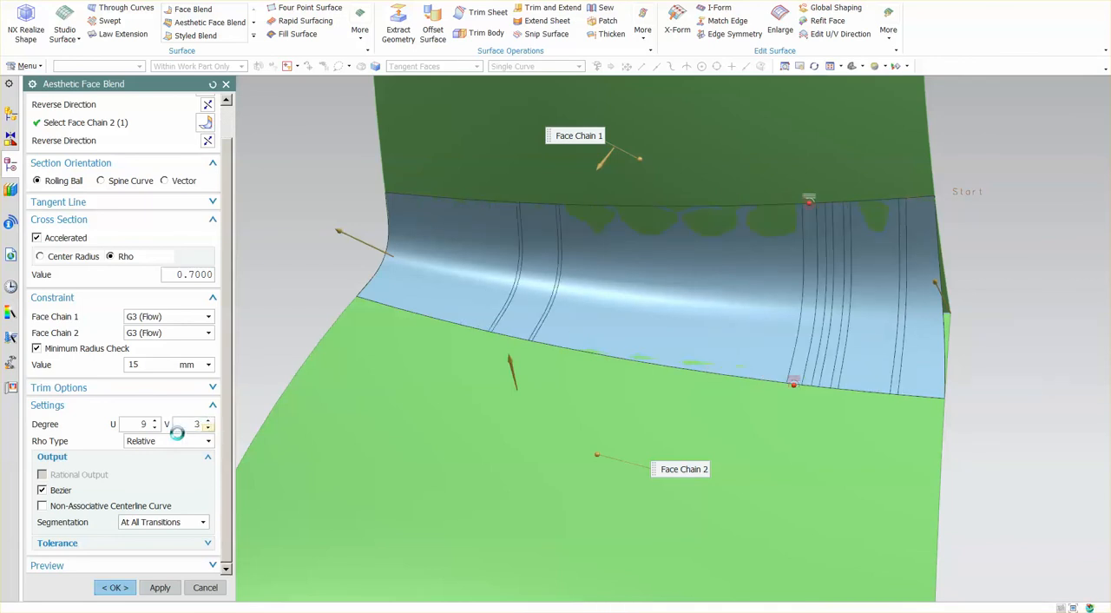
left_click(153, 424)
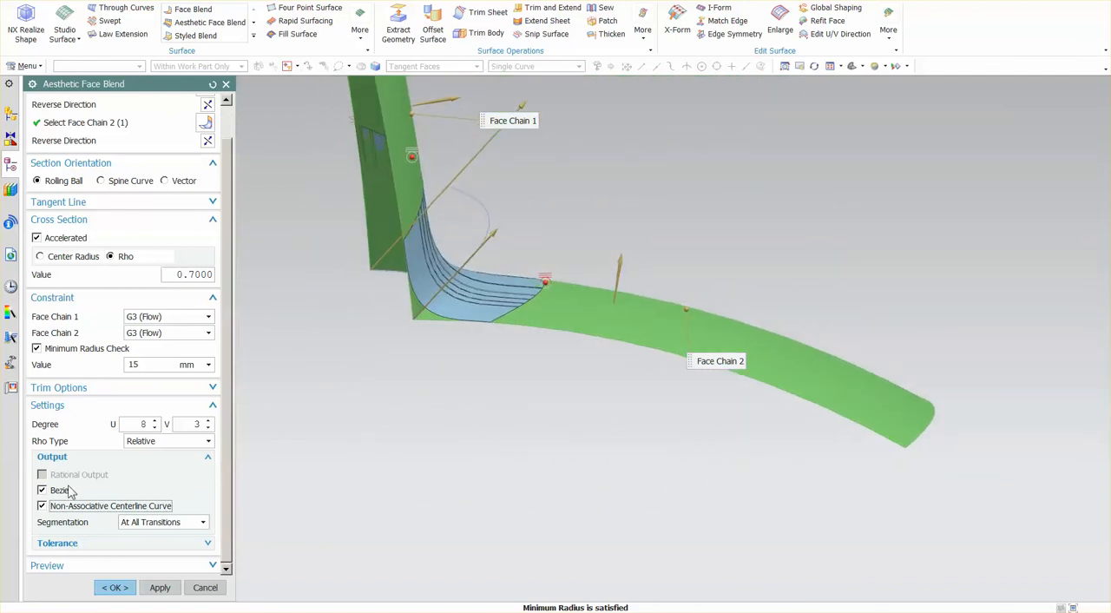
left_click(41, 490)
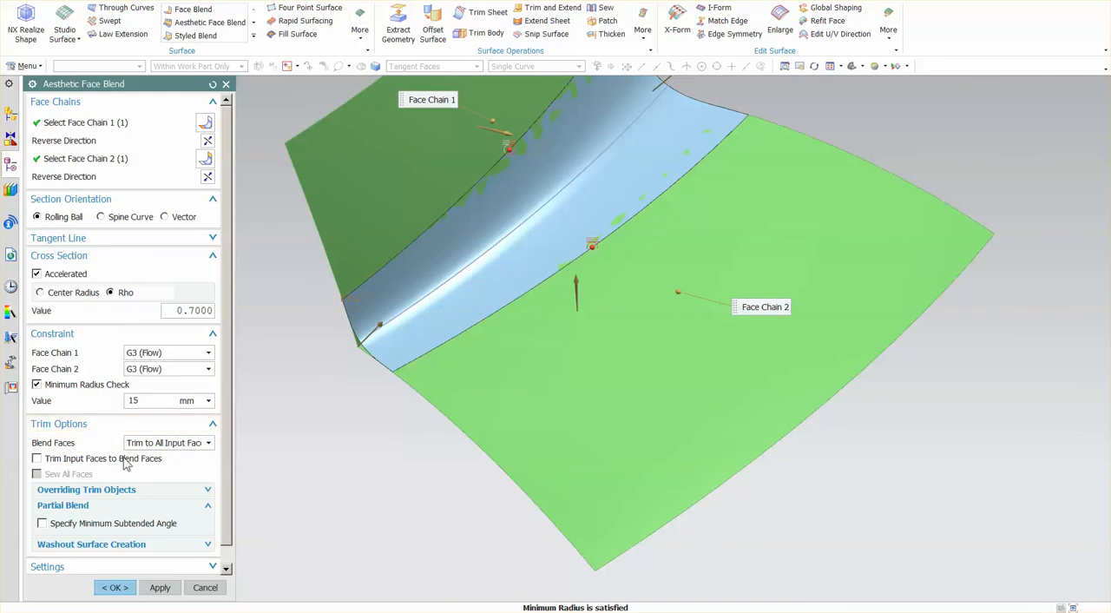
Enable Trim Input Faces to Blend Faces and Sew All Faces, then create the blend.
left_click(38, 458)
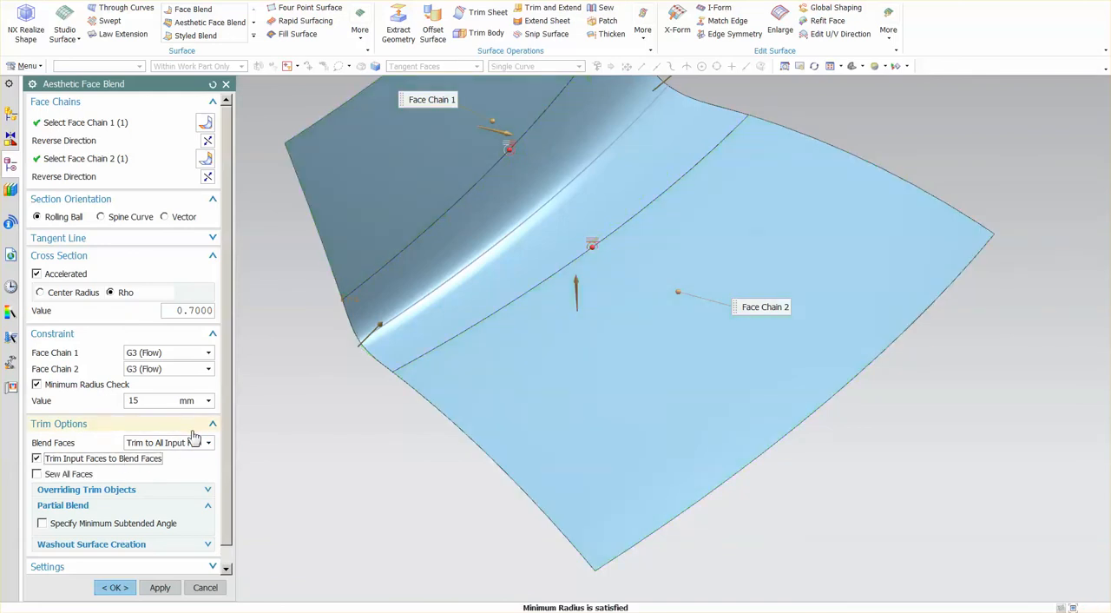
left_click(36, 472)
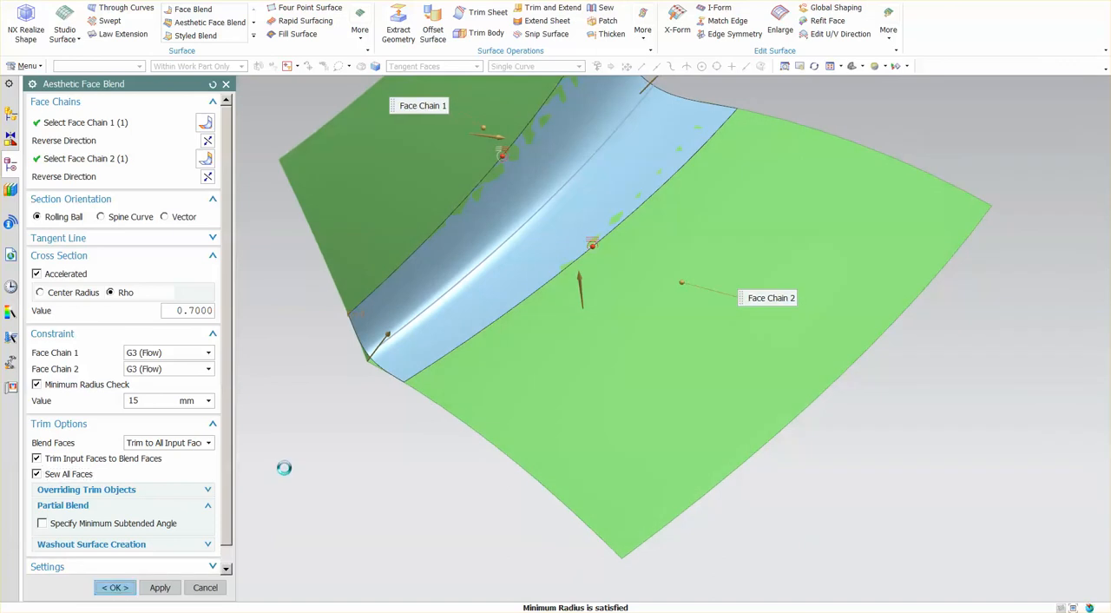
left_click(114, 587)
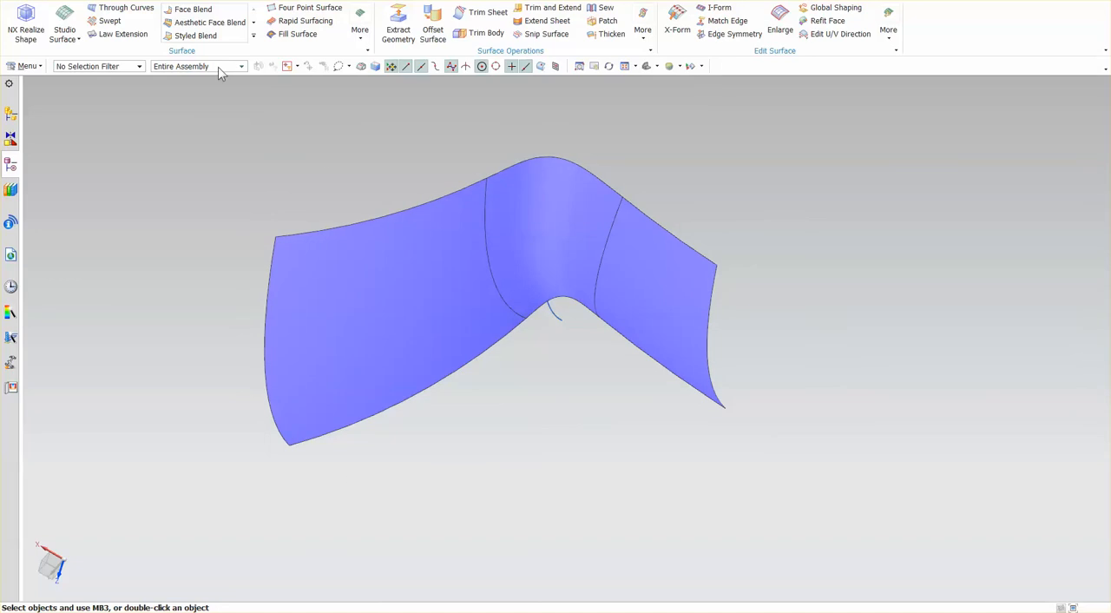
mouse_move(191, 194)
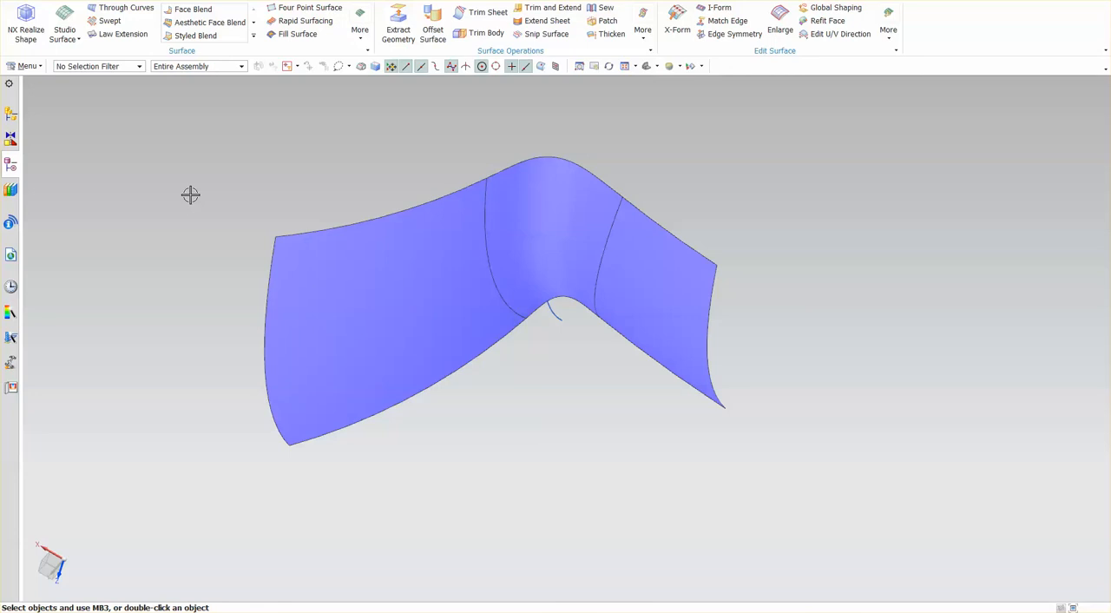
mouse_move(528, 129)
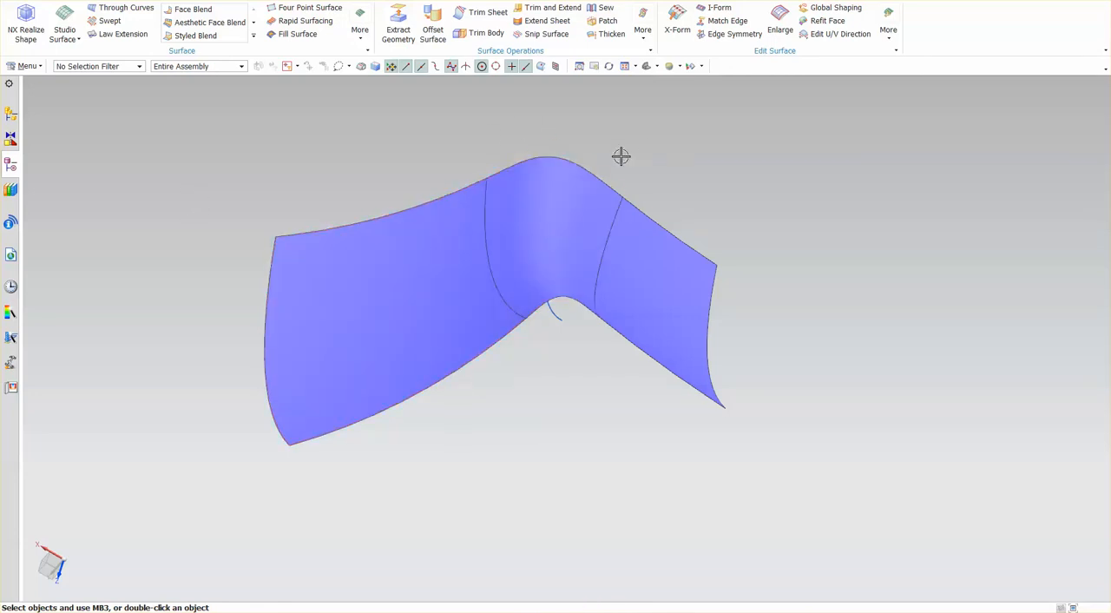
mouse_move(646, 146)
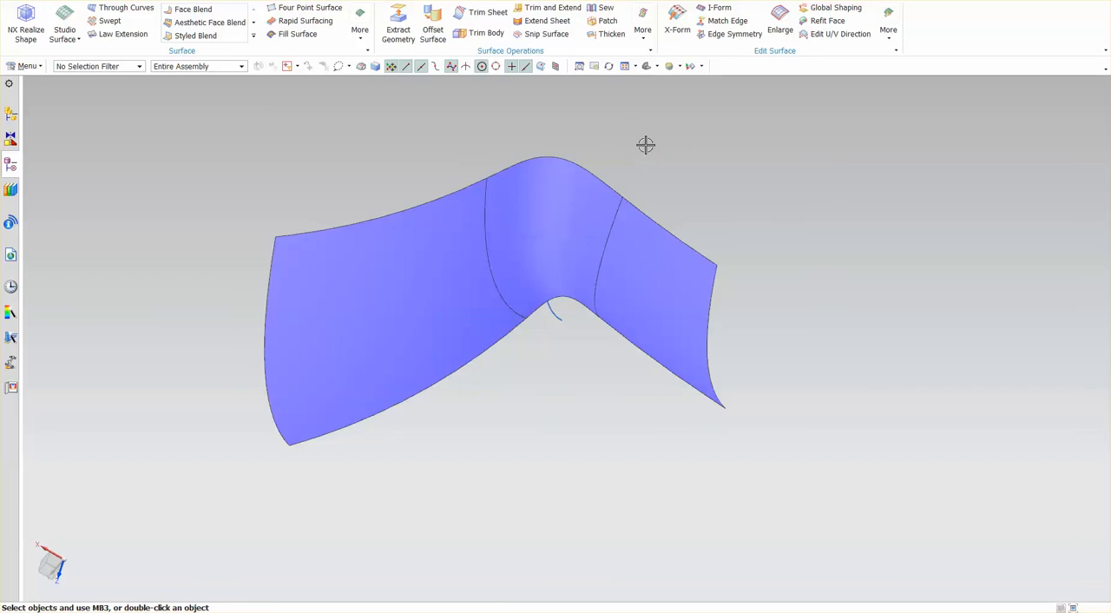
mouse_move(639, 182)
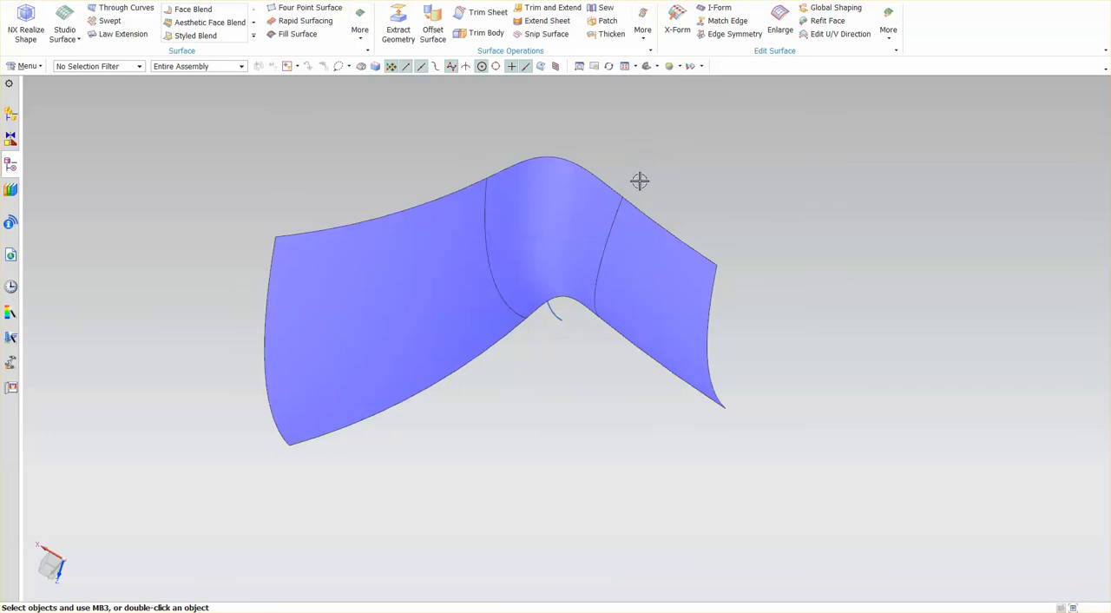
mouse_move(594, 205)
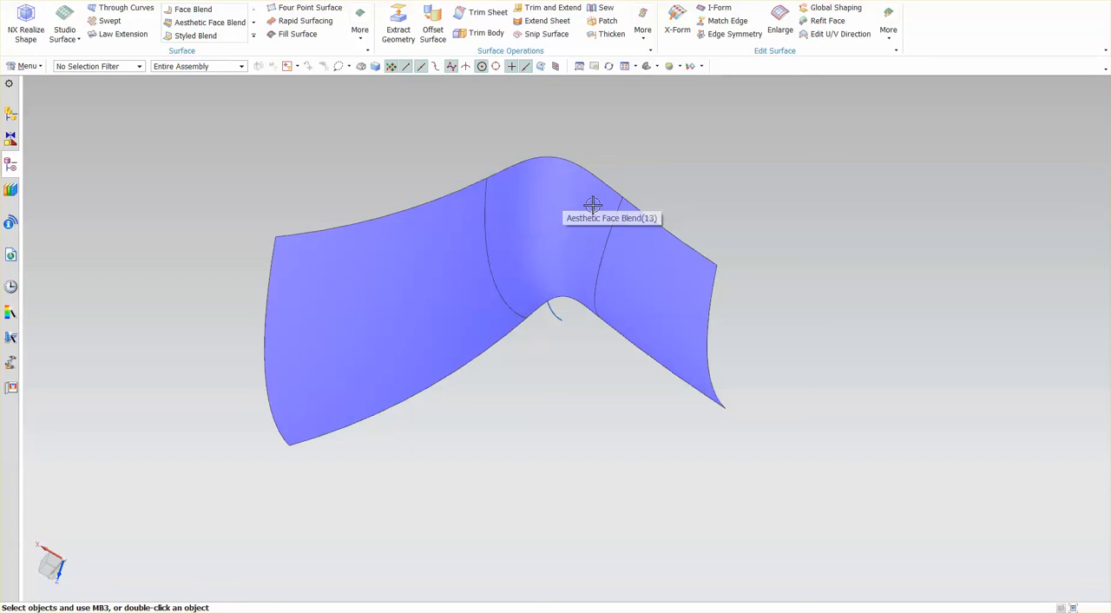